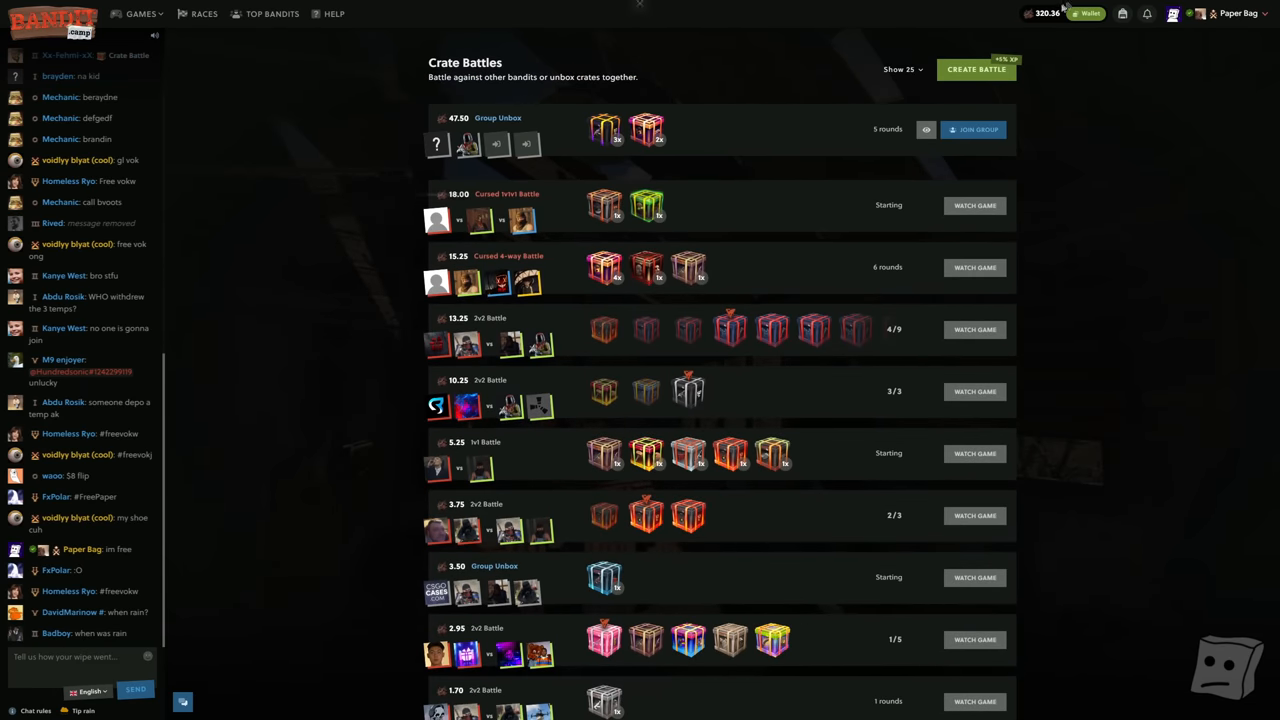
Start a new crate battle and queue 29 Funny Business crates totalling 311.75.
left_click(975, 69)
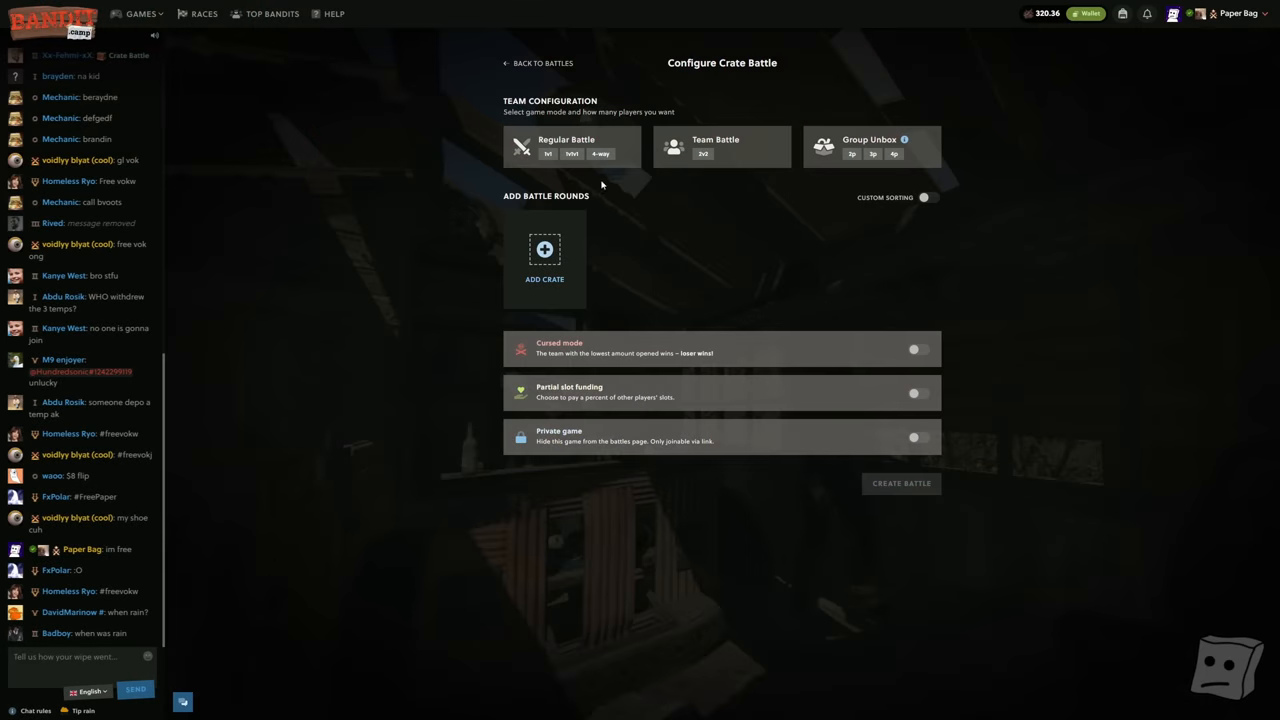
left_click(544, 258)
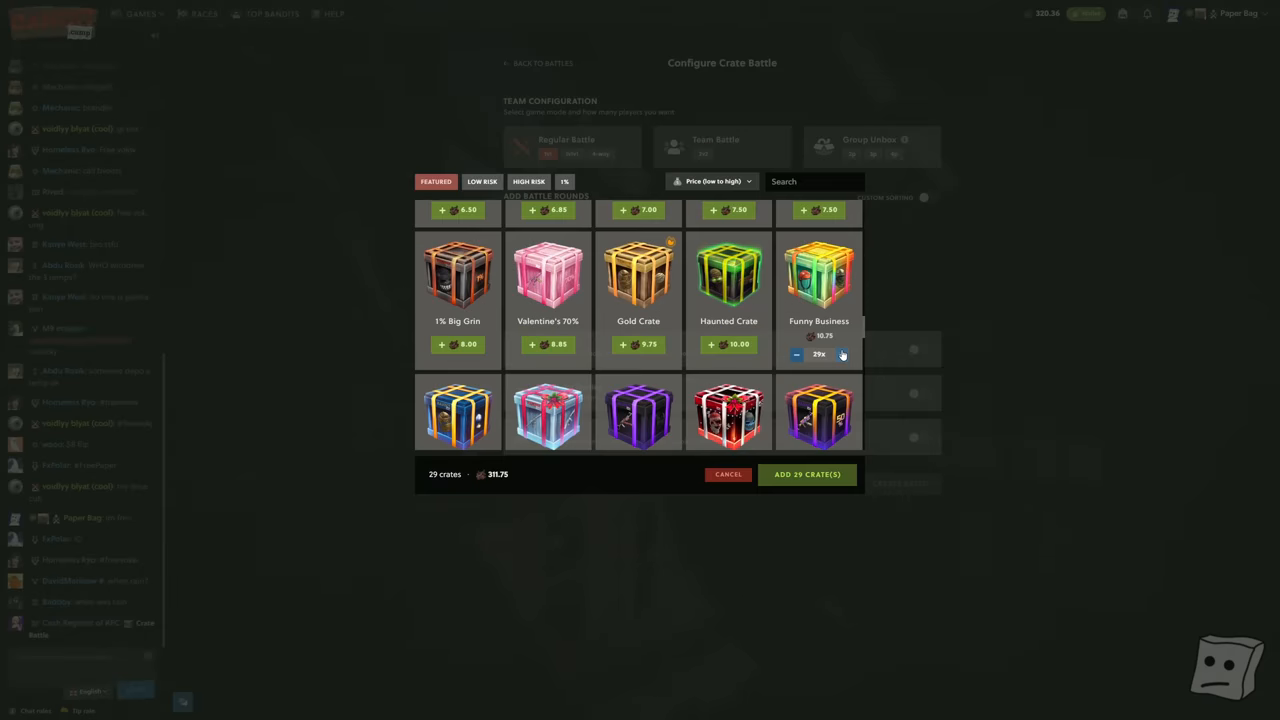
left_click(842, 355)
type("WUV YOU TOO INNO")
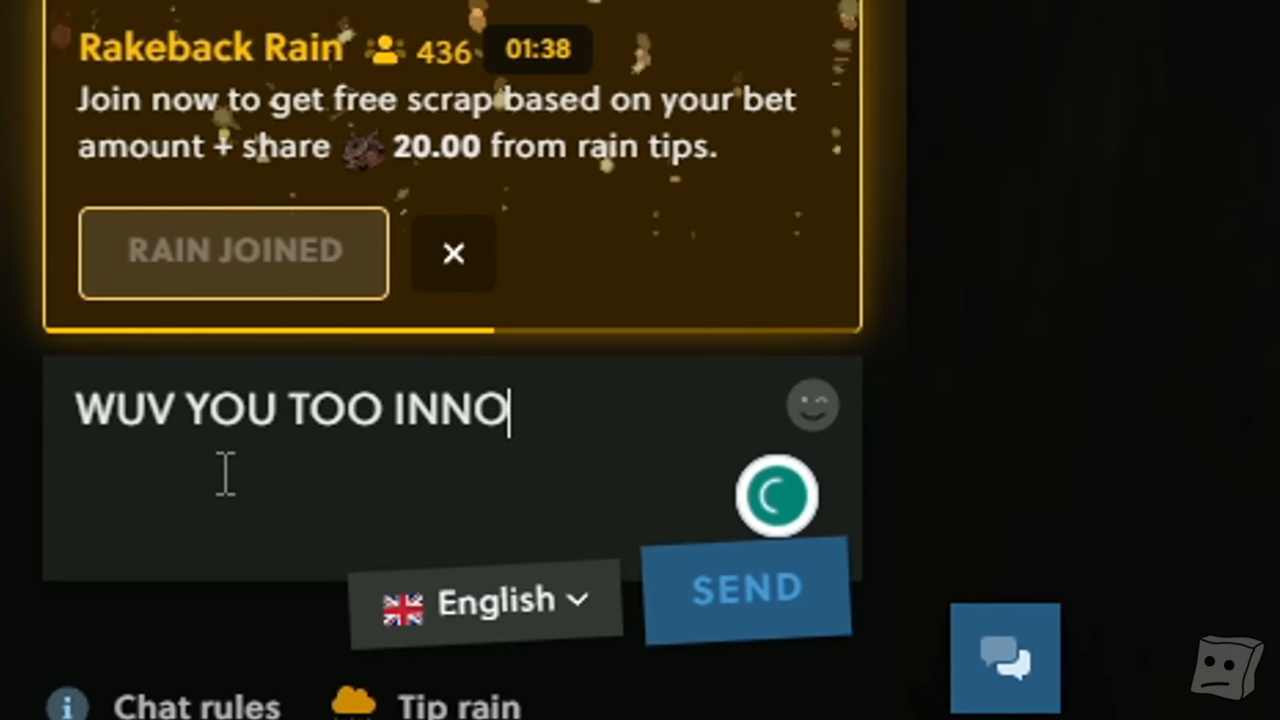
Send the chat reply 'WUV YOU TOO INNO'.
left_click(747, 588)
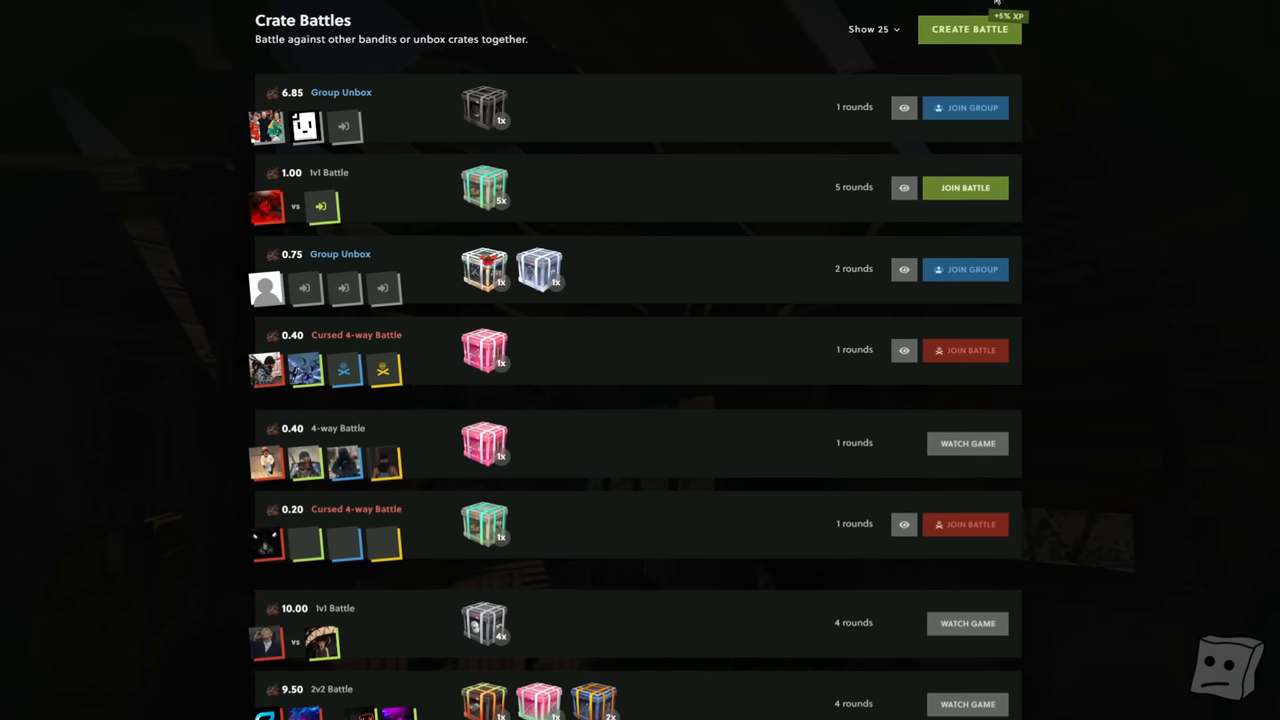
Begin a new crate battle from the Crate Battles list.
left_click(969, 29)
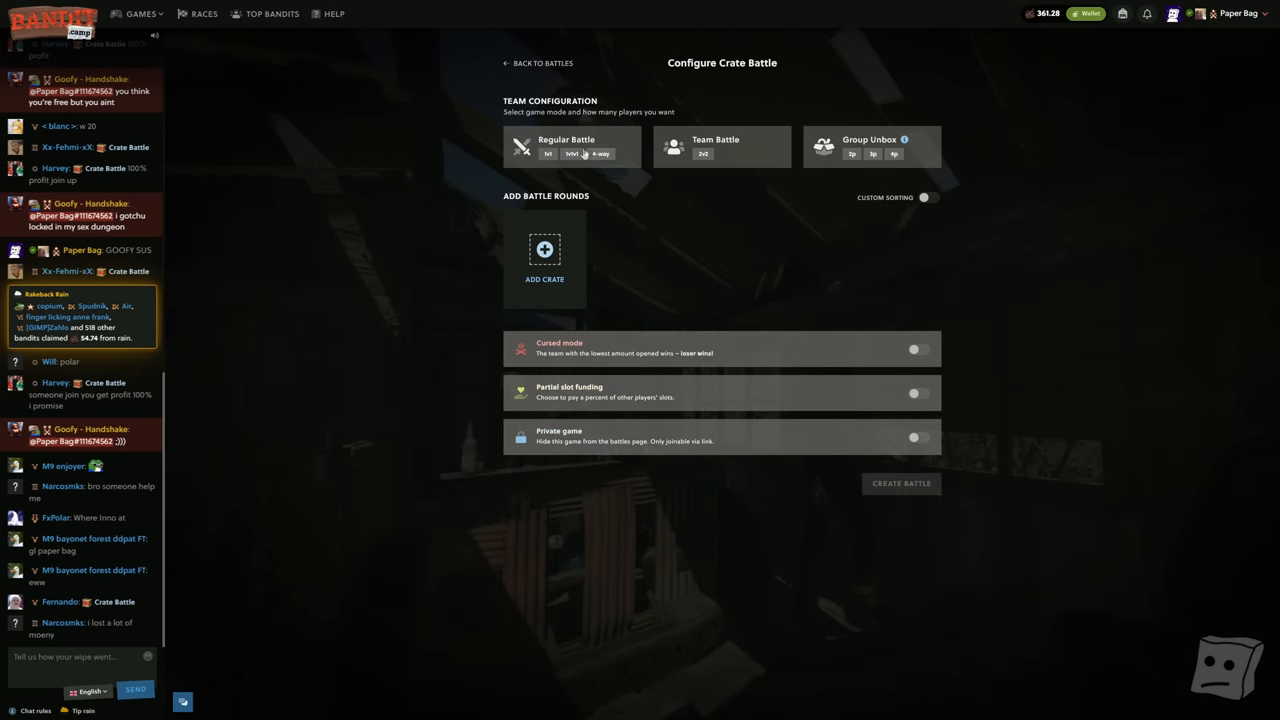
Create a cursed 1v1v1 battle with a single 225.00 Bounty crate.
left_click(917, 349)
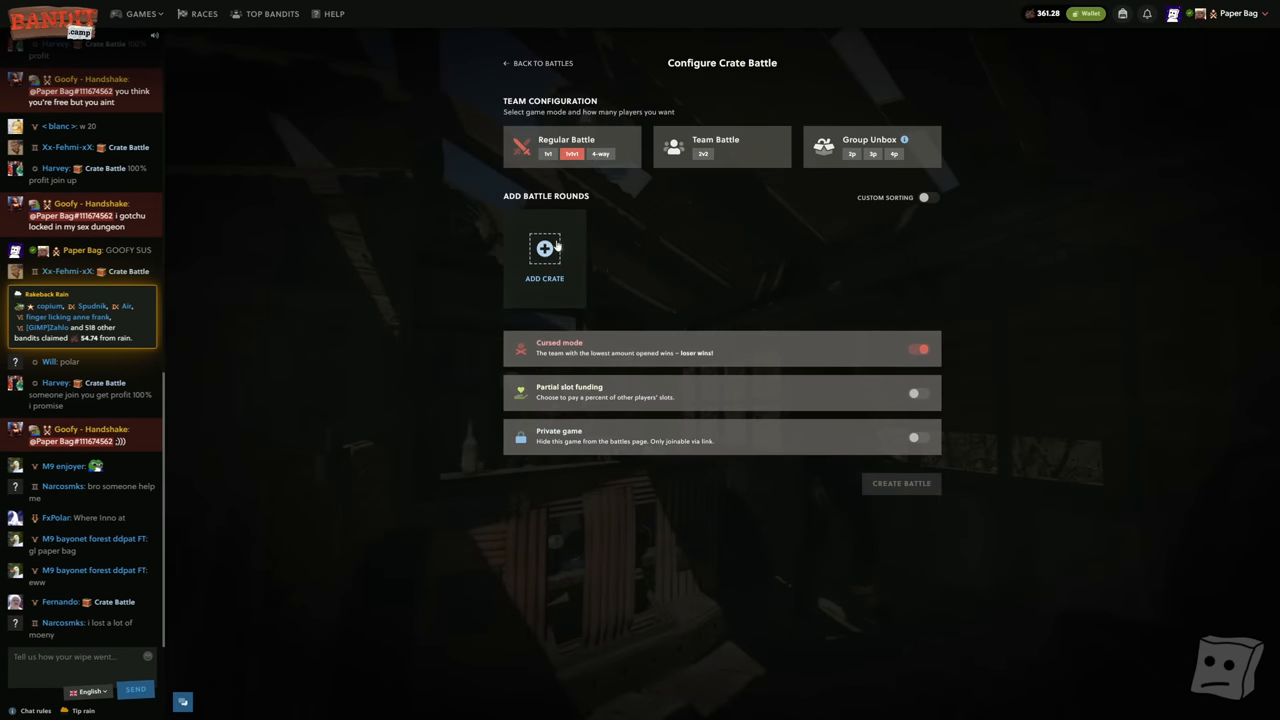
left_click(544, 255)
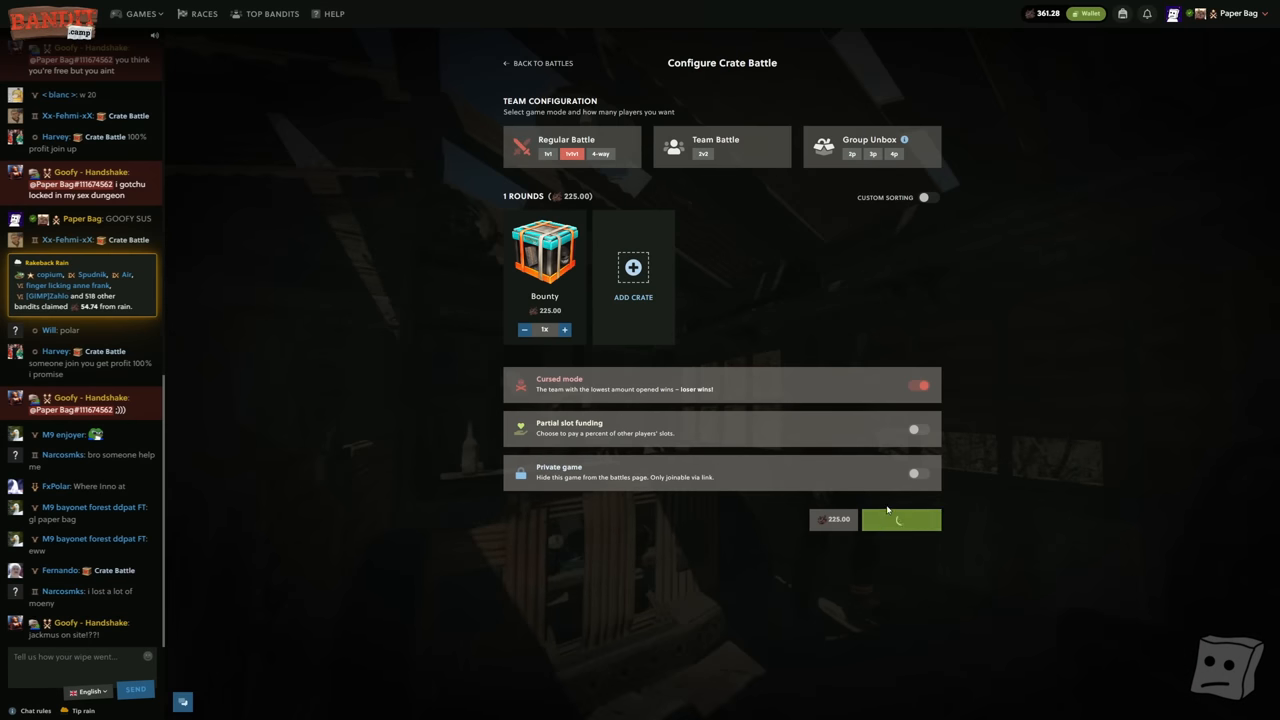
left_click(900, 519)
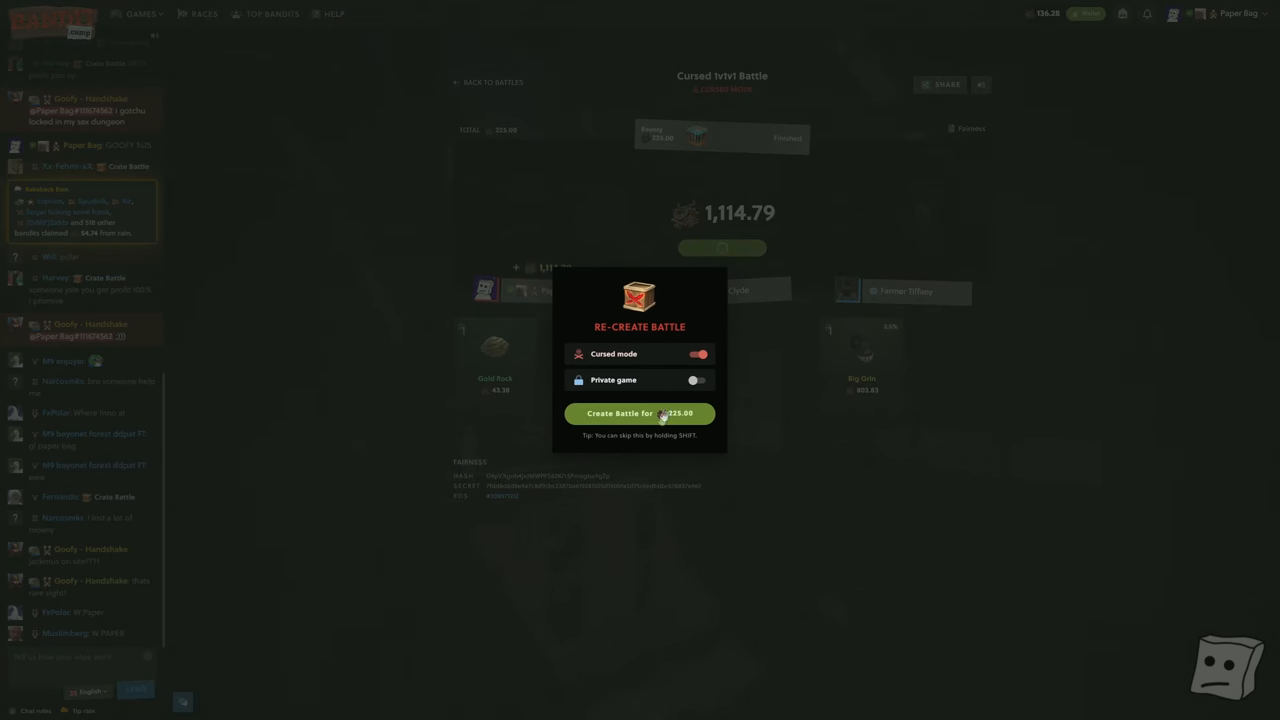
Re-create the cursed Bounty battle for 225.00 and watch it finish at 318.04.
left_click(639, 413)
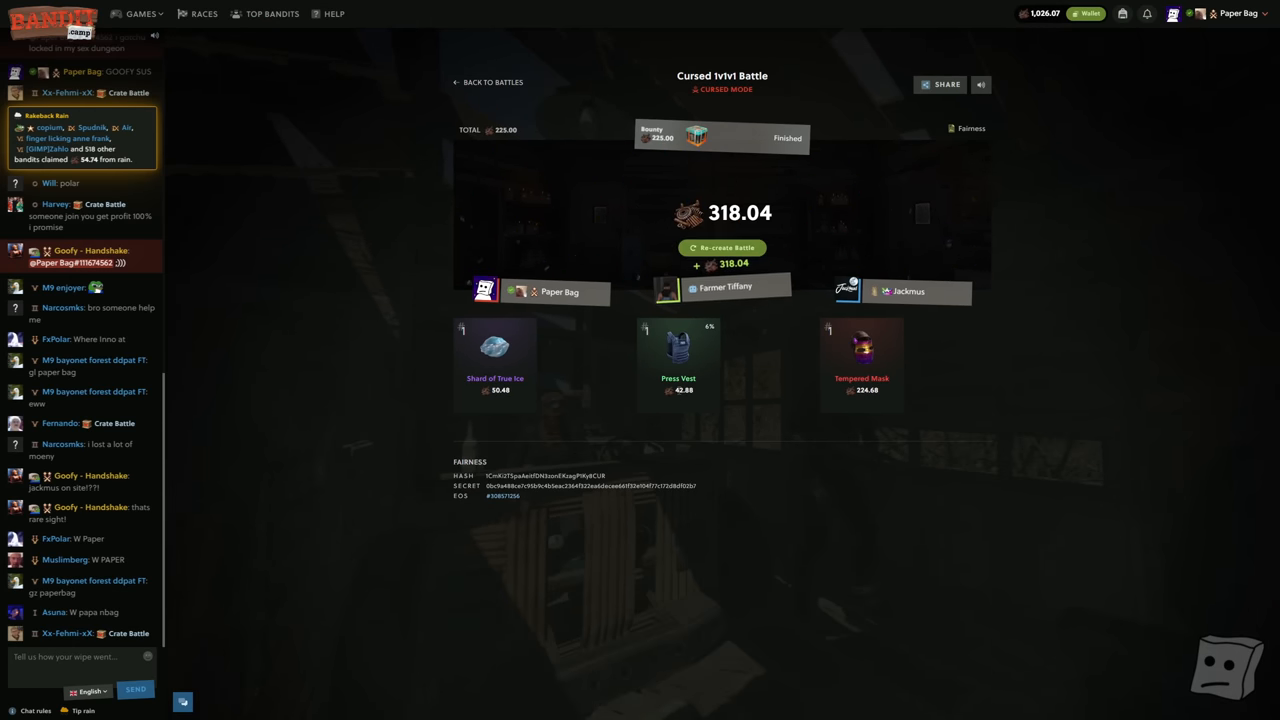
Build a 2v2 battle with Merchants, Banger, 10% Baller and Firefighter Dream crates (294.50).
left_click(487, 82)
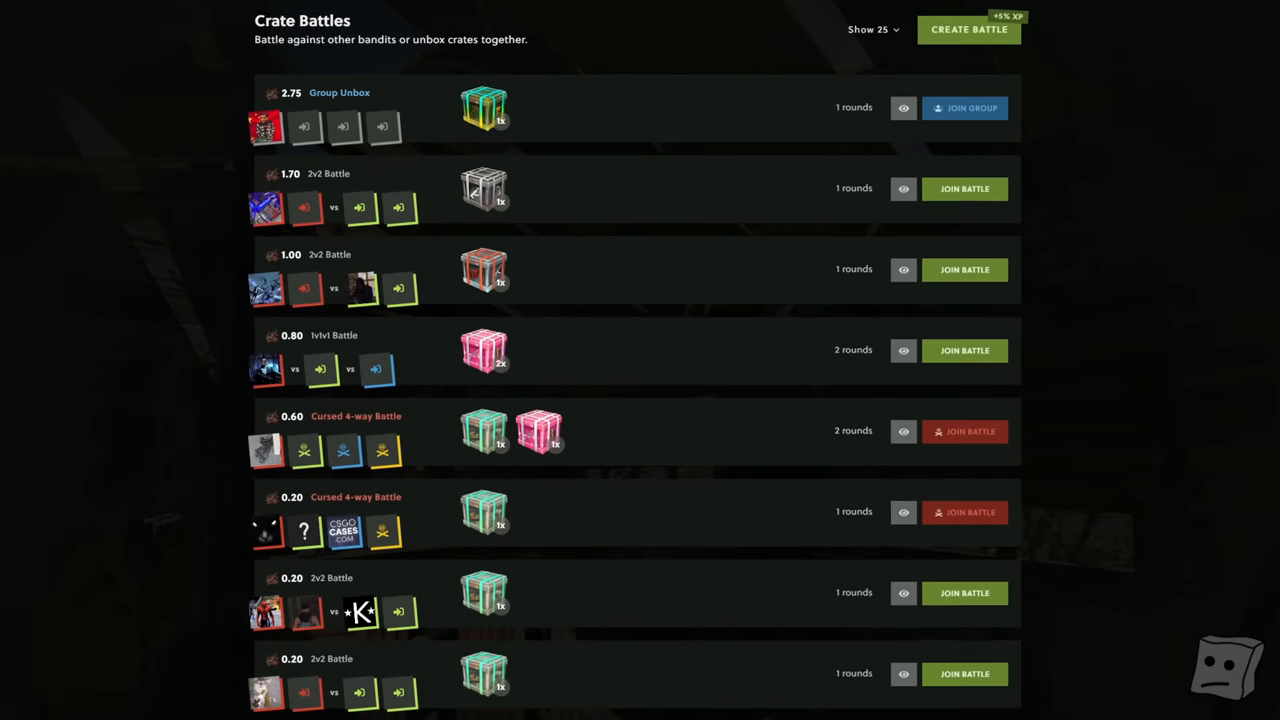
left_click(968, 29)
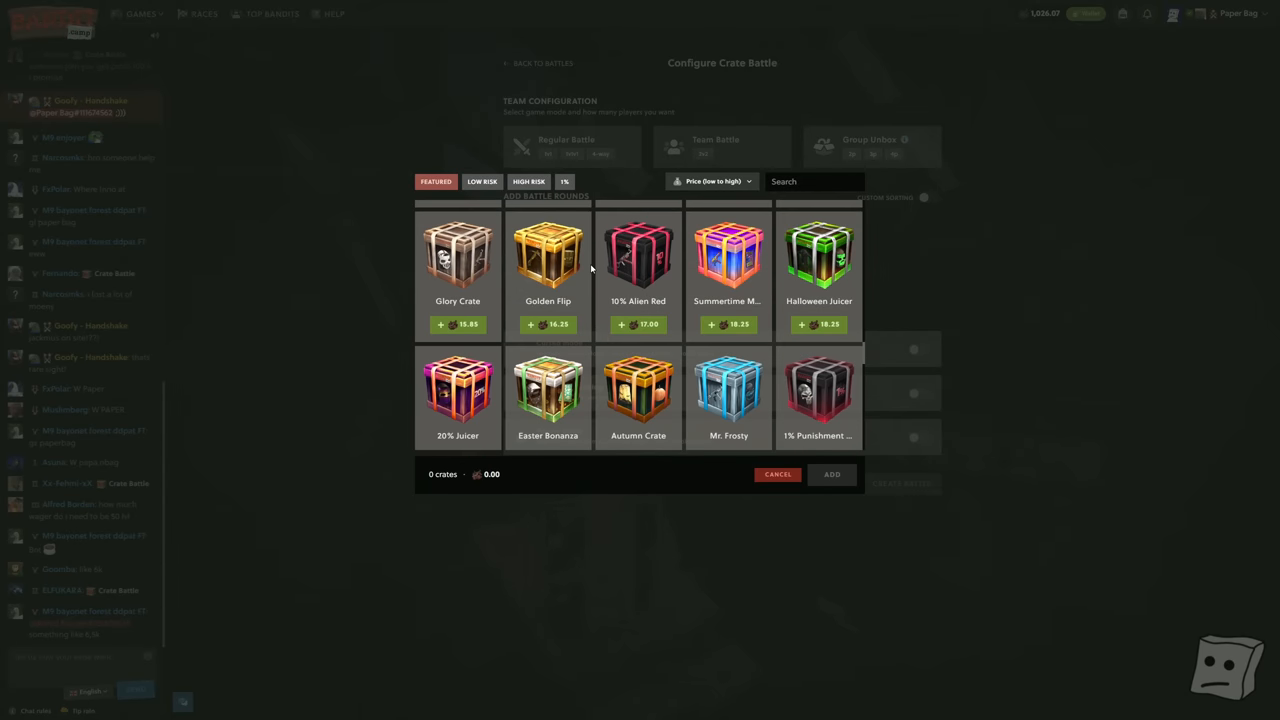
type("mer")
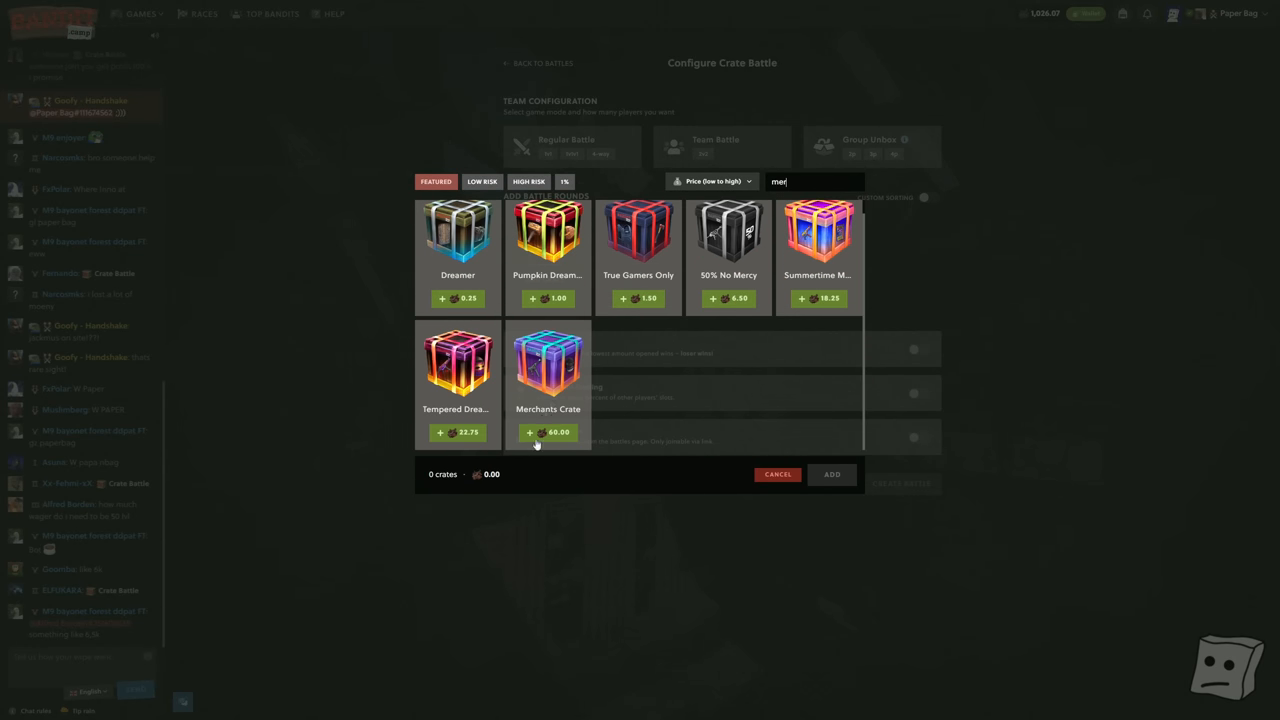
type("bang")
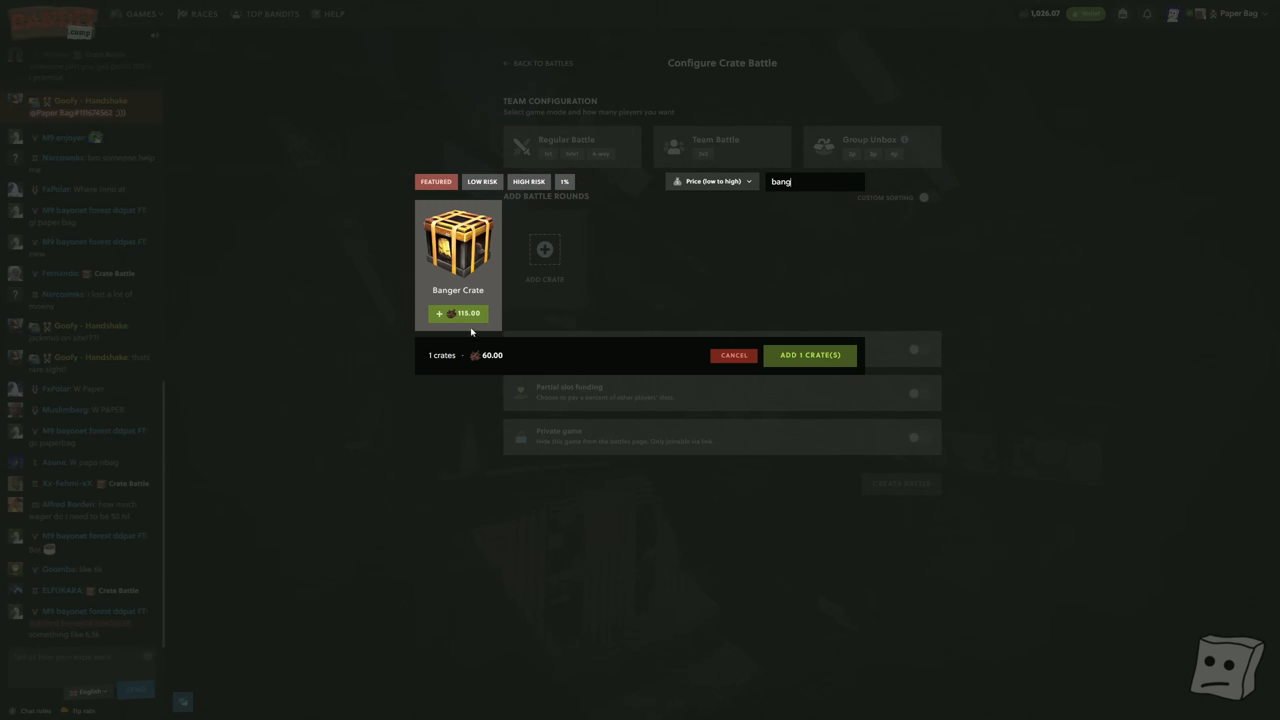
left_click(477, 323)
type("10")
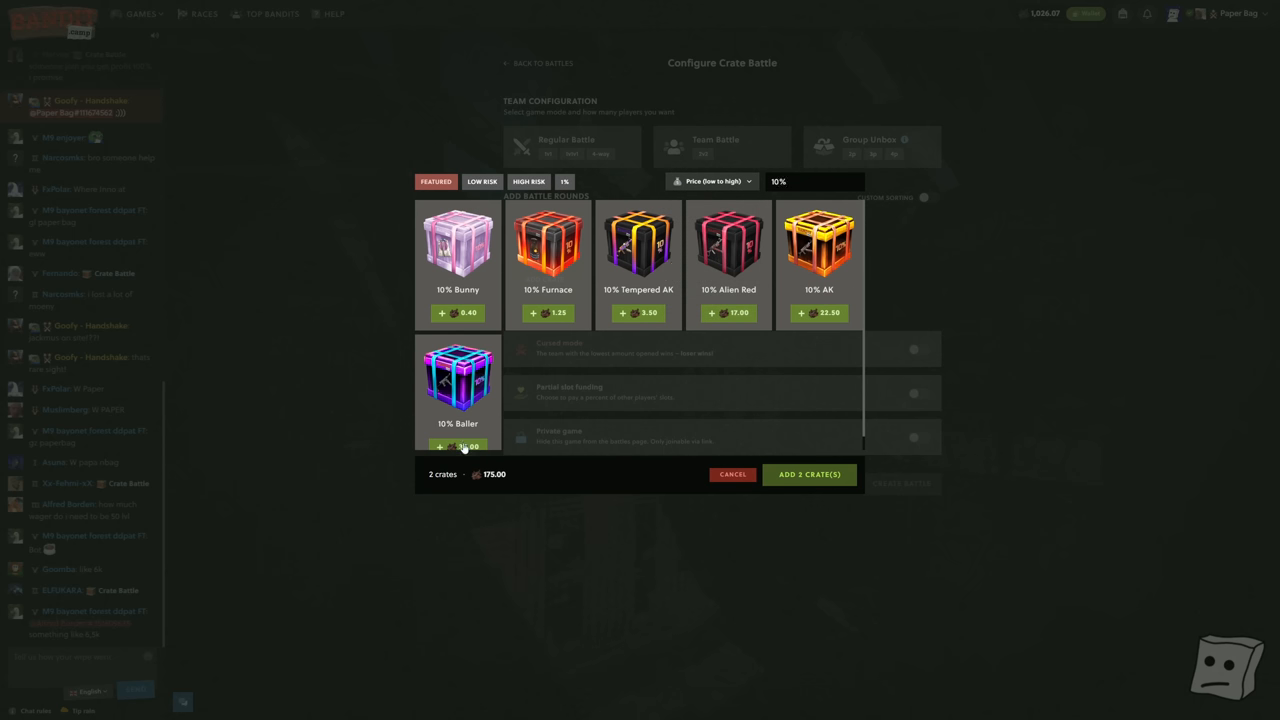
type("fi")
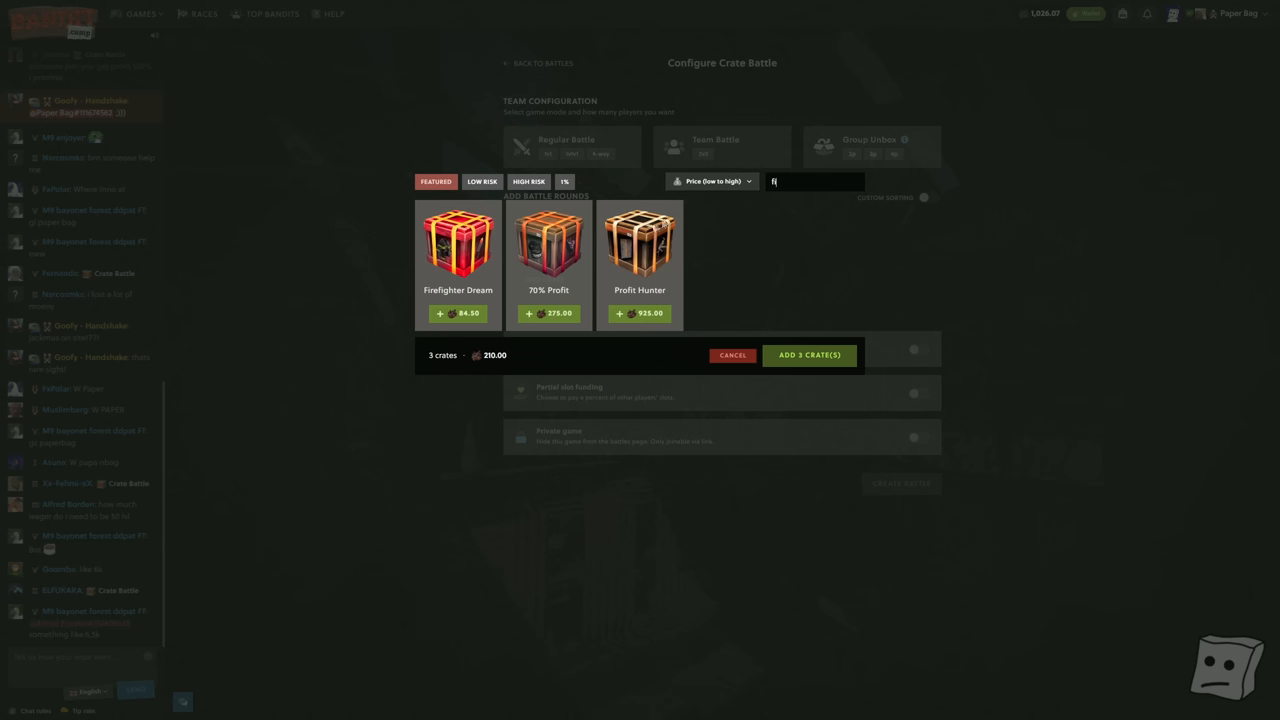
left_click(711, 181)
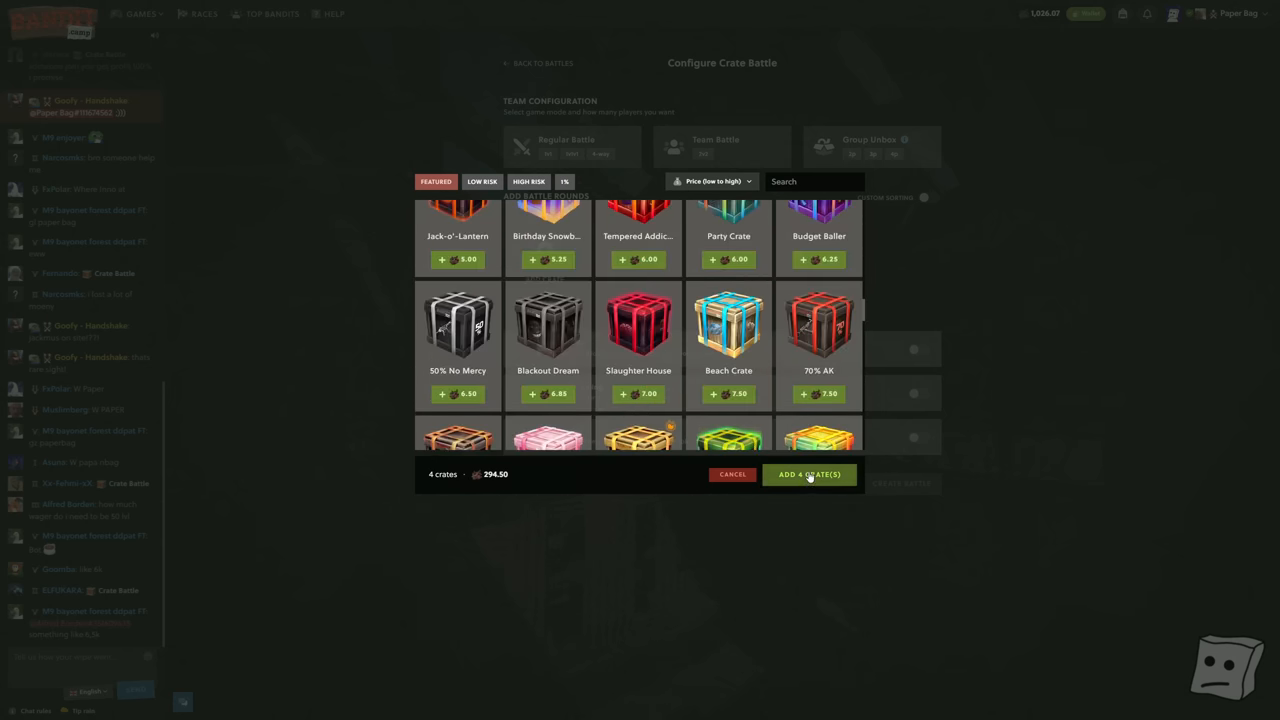
left_click(809, 474)
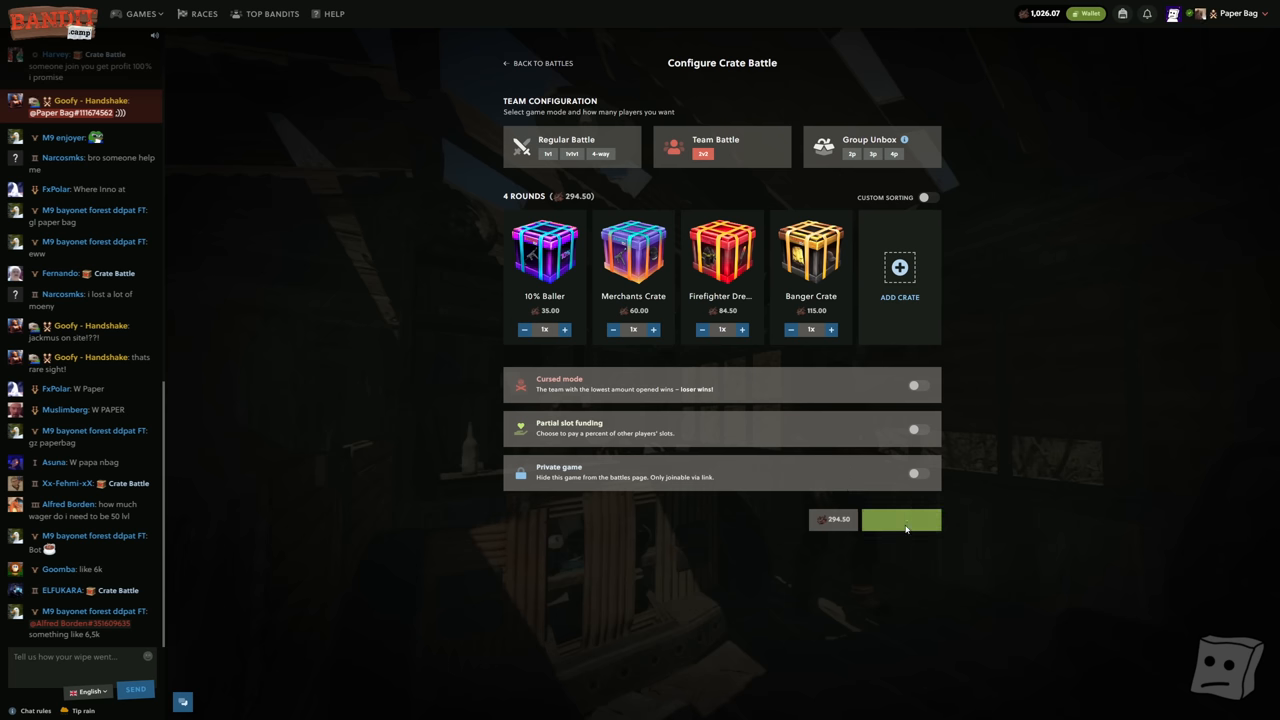
Launch the four-crate 2v2 battle and let it finish at 779.90.
left_click(900, 519)
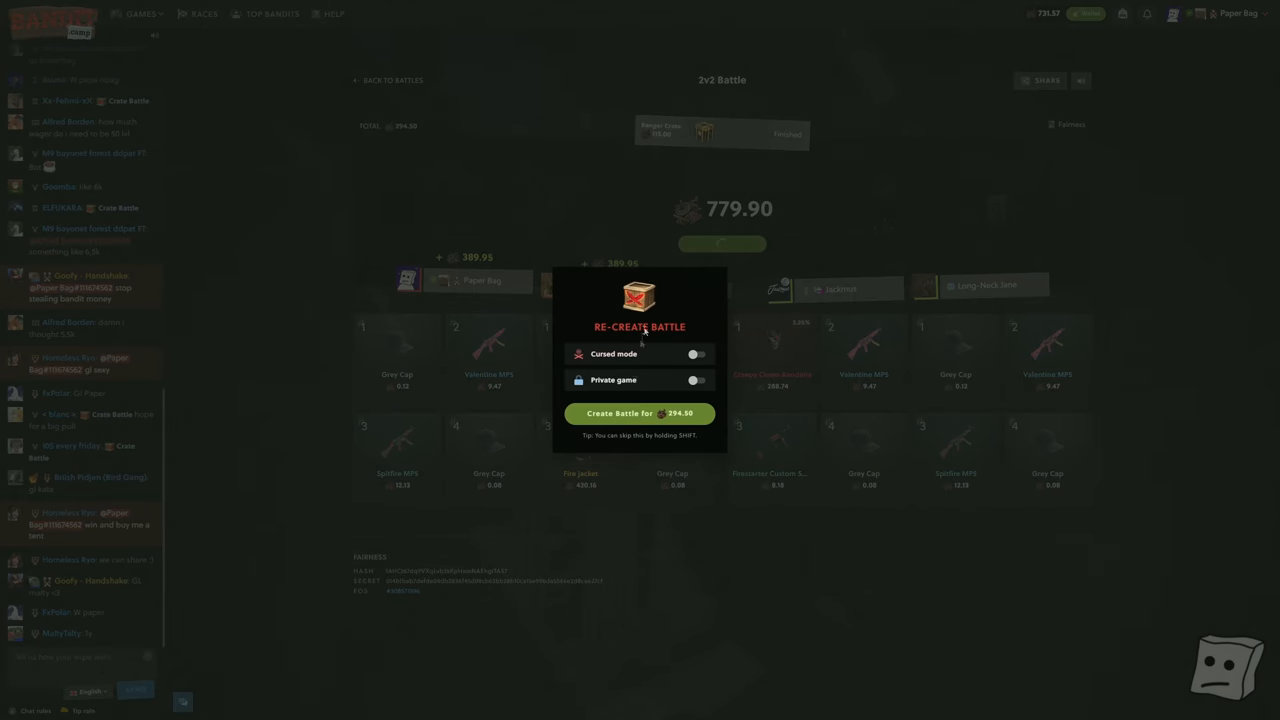
Re-create the 2v2 battle in cursed mode for 294.50.
left_click(697, 354)
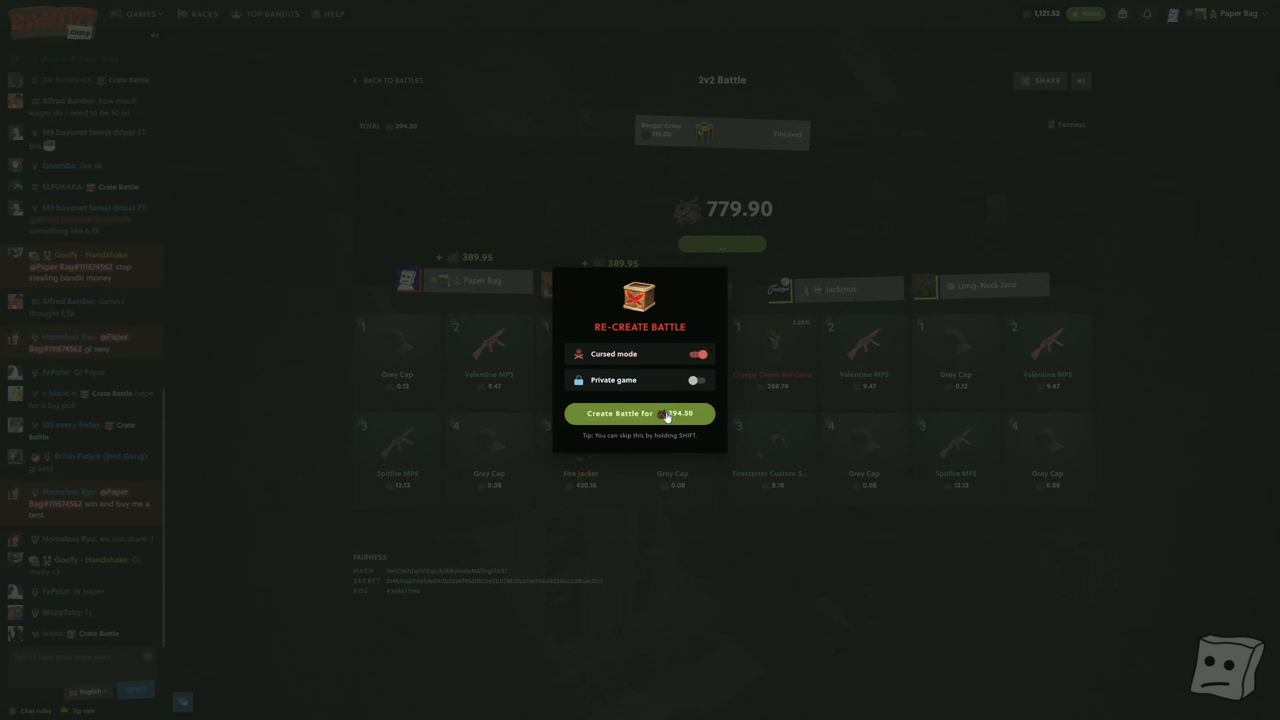
left_click(639, 413)
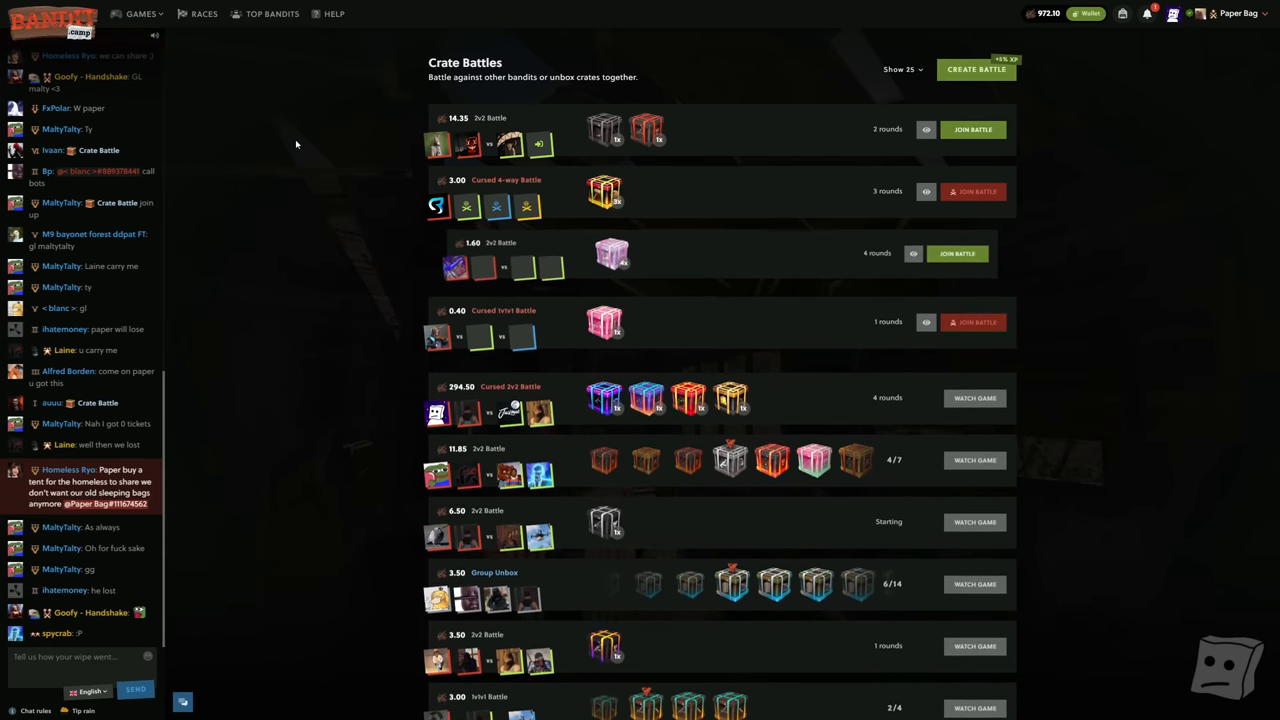
Switch from Bandit.camp to the Discord direct-message conversation.
left_click(1086, 13)
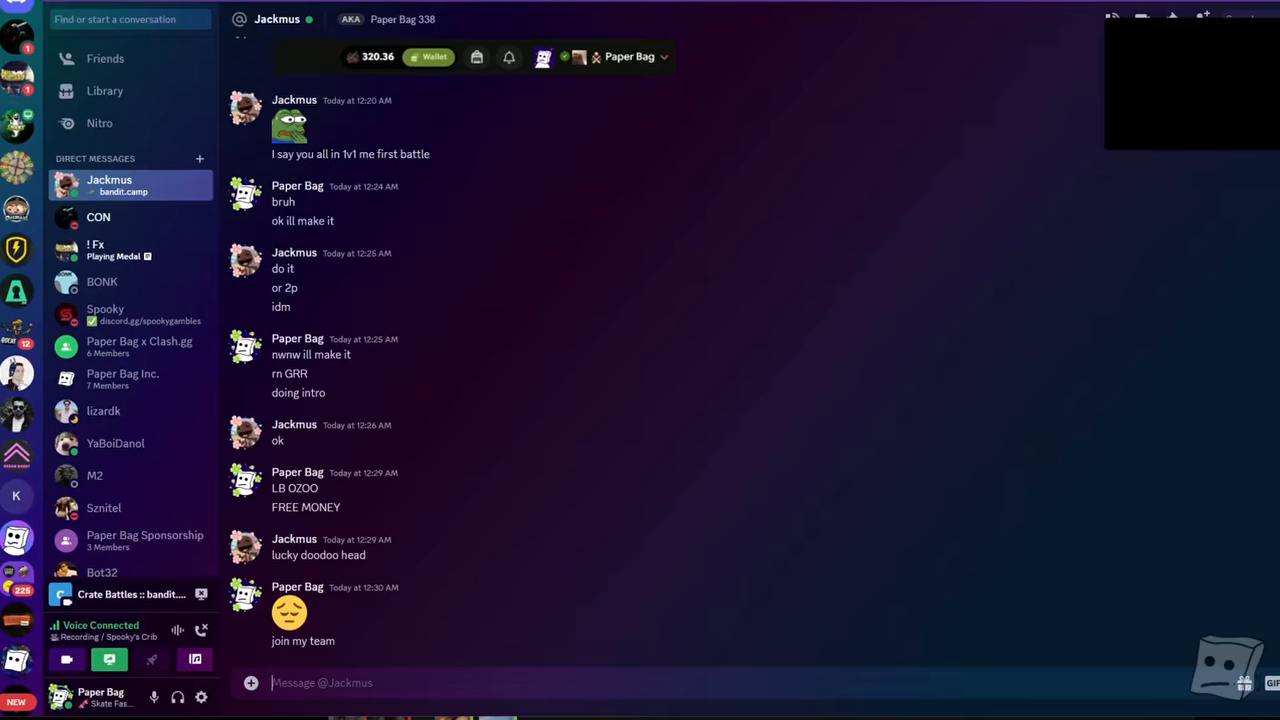
Type the reply 'Make OP' in the Discord DM.
type("Make OP")
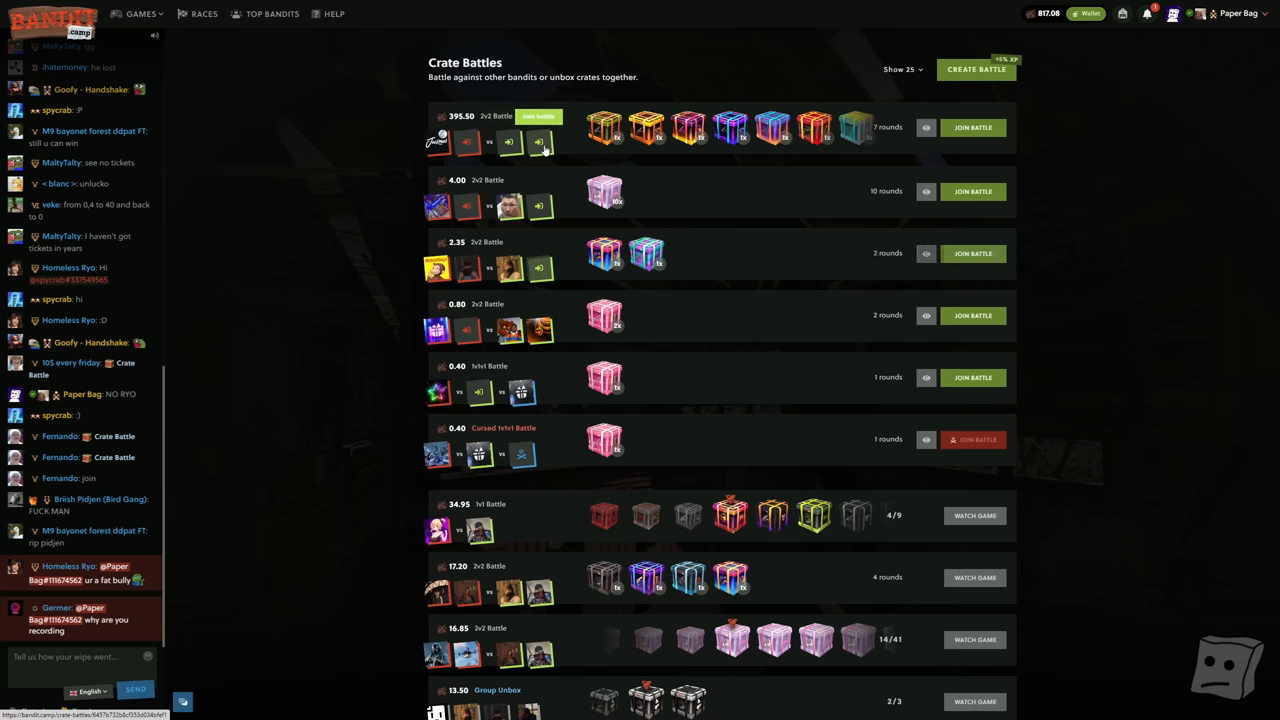
Join the 395.50 2v2 battle and post 'Why not' in the chat.
left_click(972, 127)
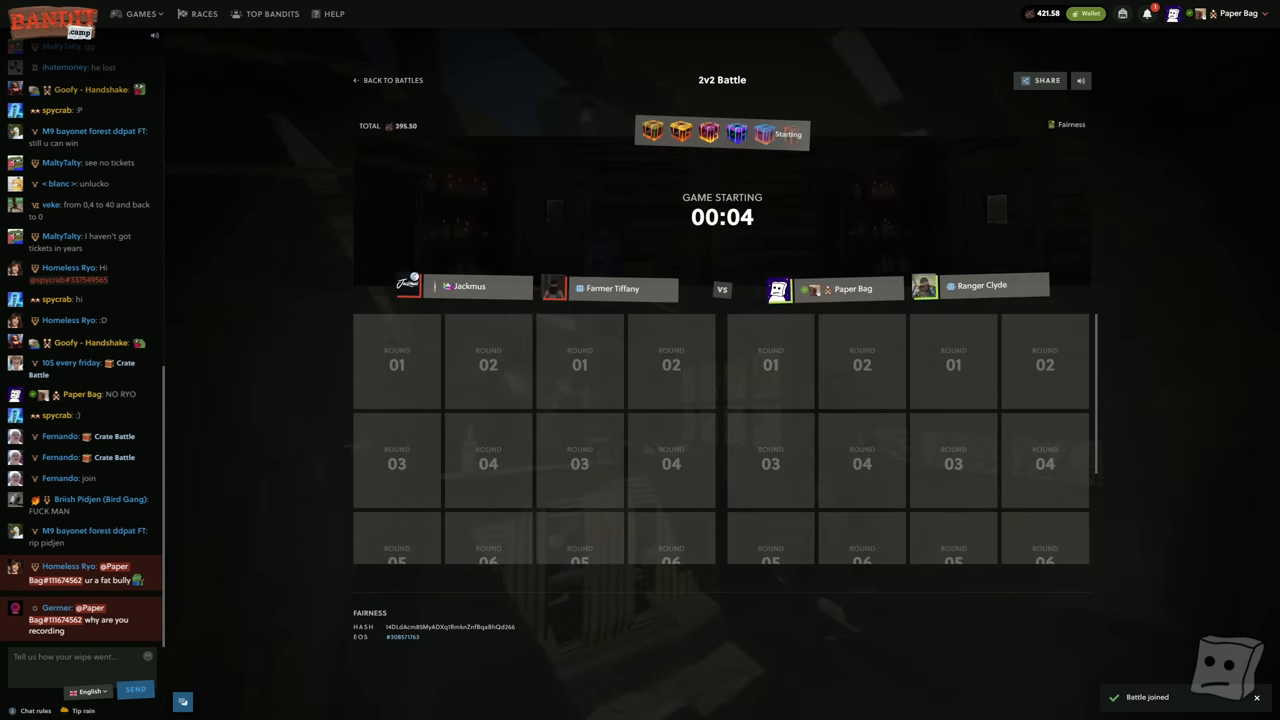
type("Why not")
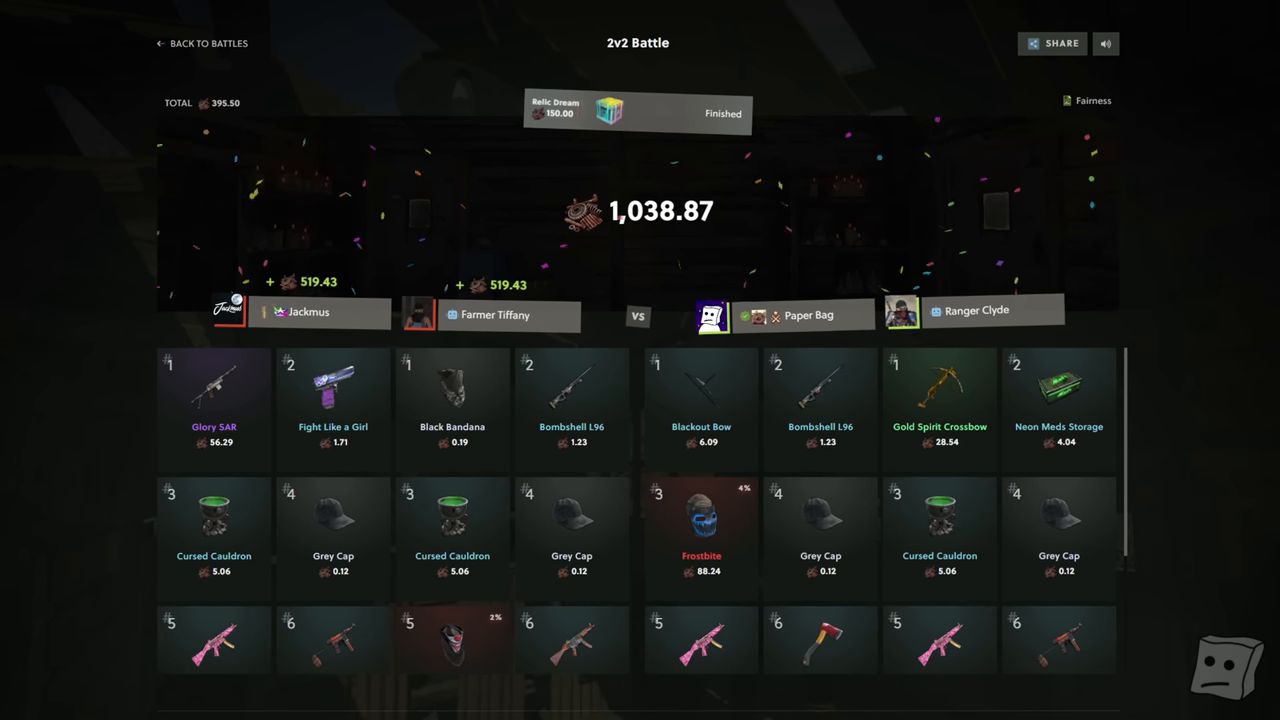
Claim the level rewards, open the Tier 11 level case, and send a Discord reply.
left_click(1007, 28)
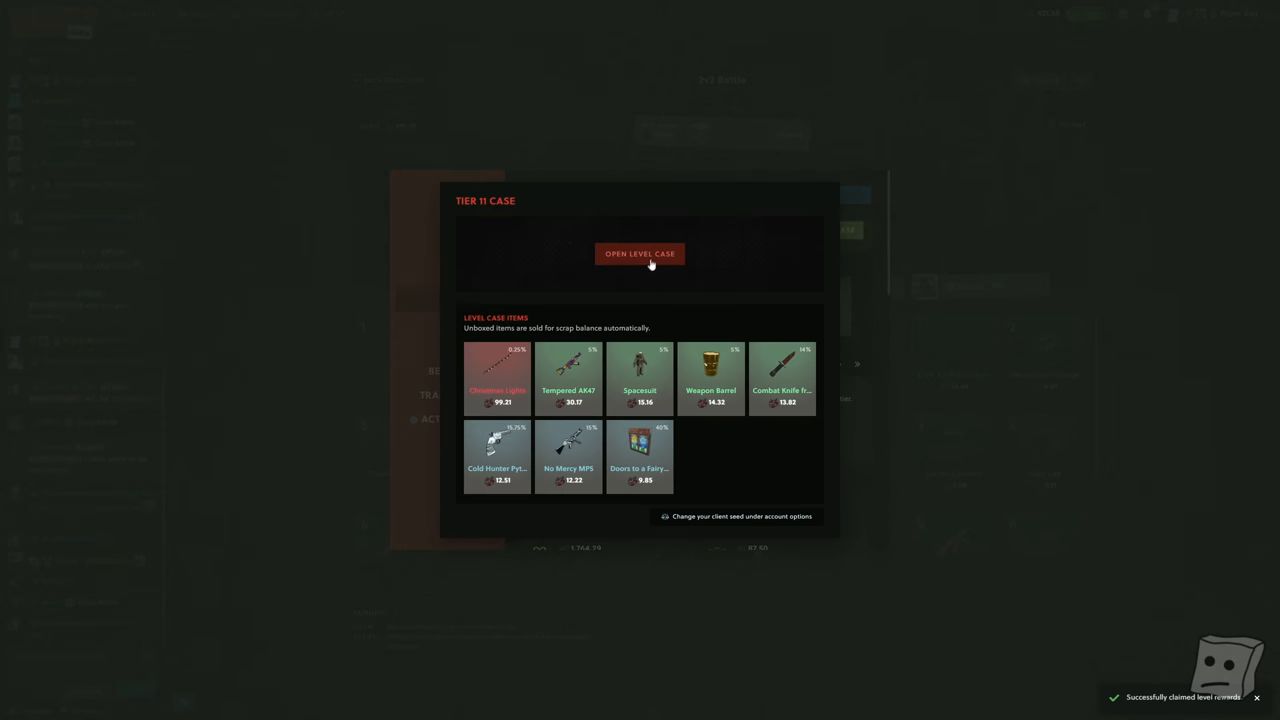
left_click(640, 253)
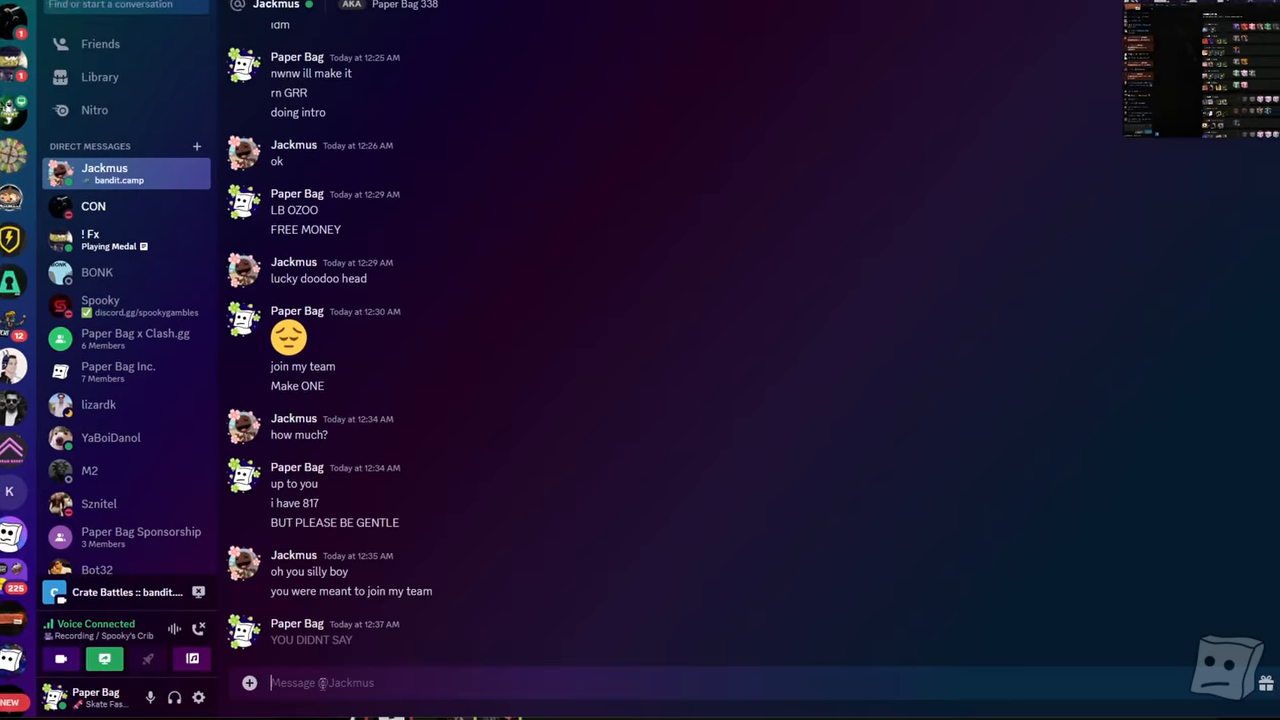
type("AND WHY DID YOU PU")
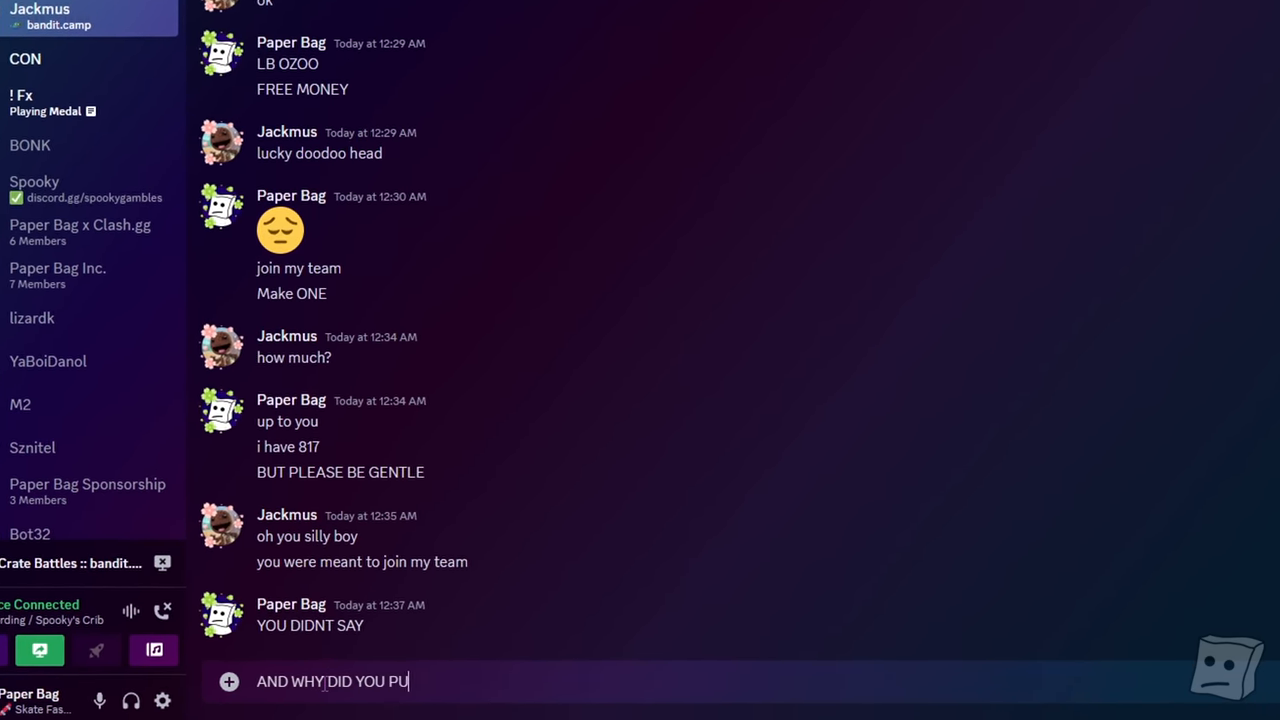
key("enter")
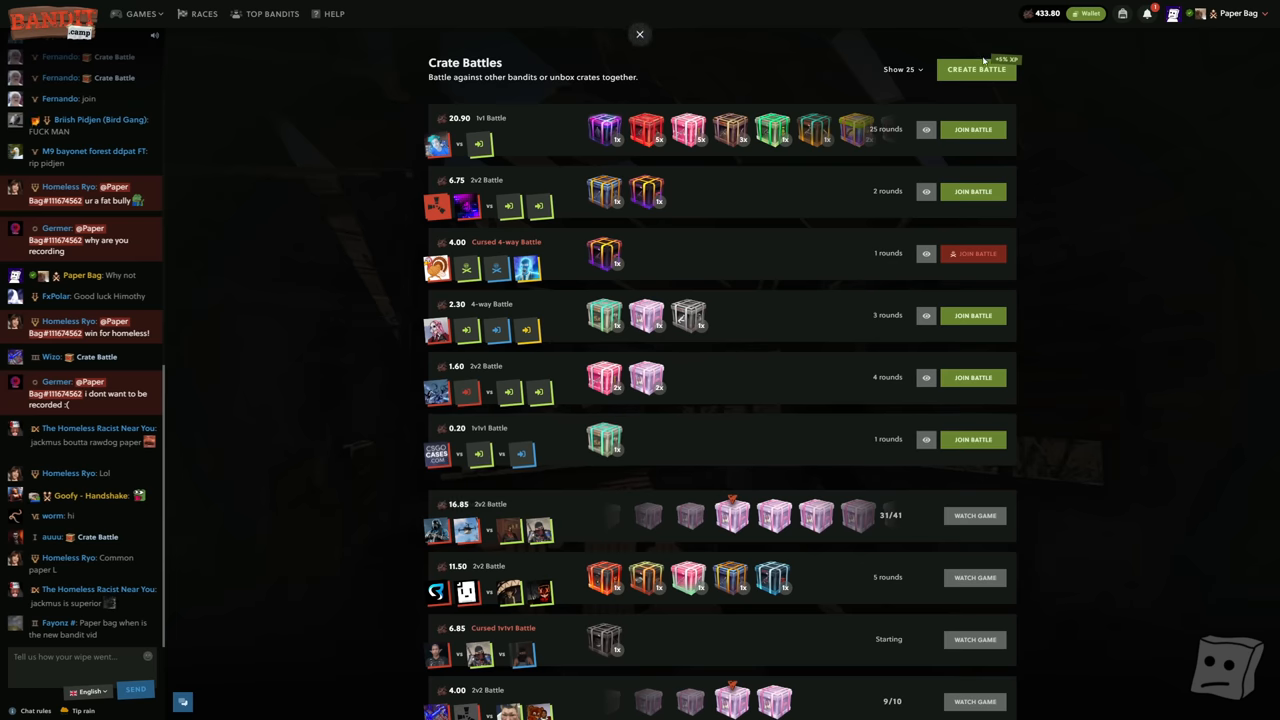
Start a new crate battle setup and browse down the crate picker.
left_click(975, 69)
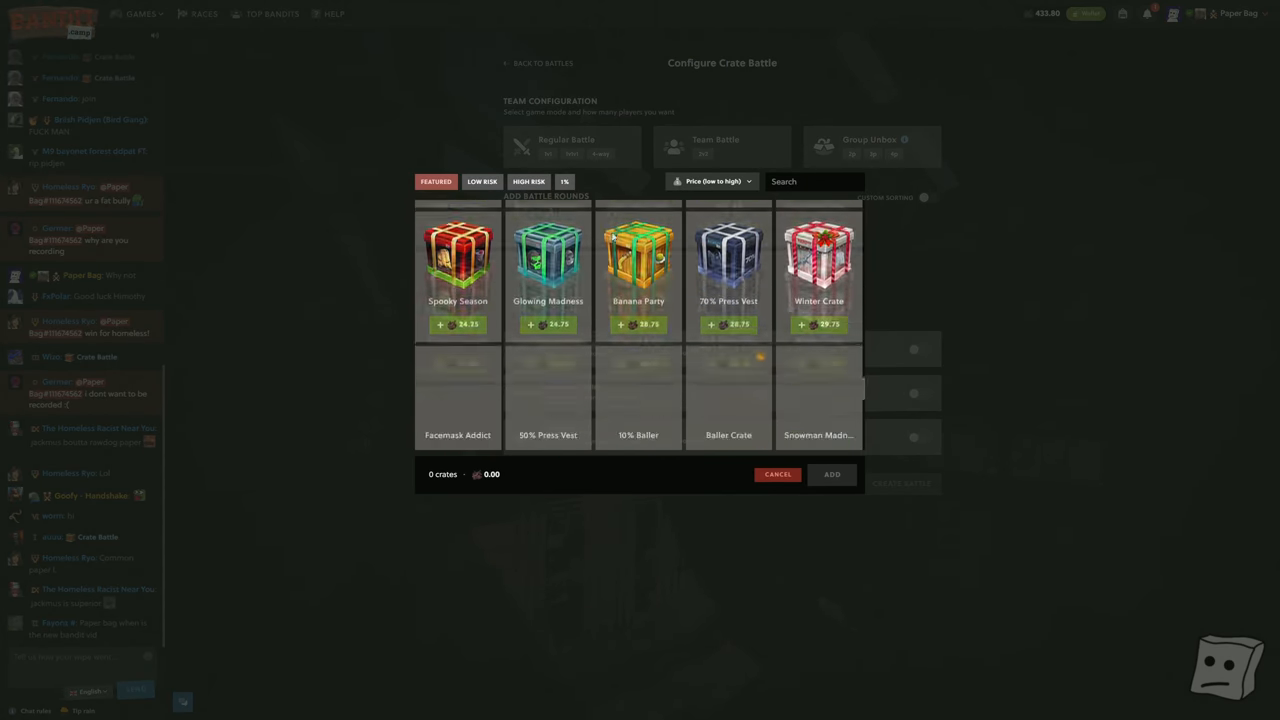
scroll("down", 3)
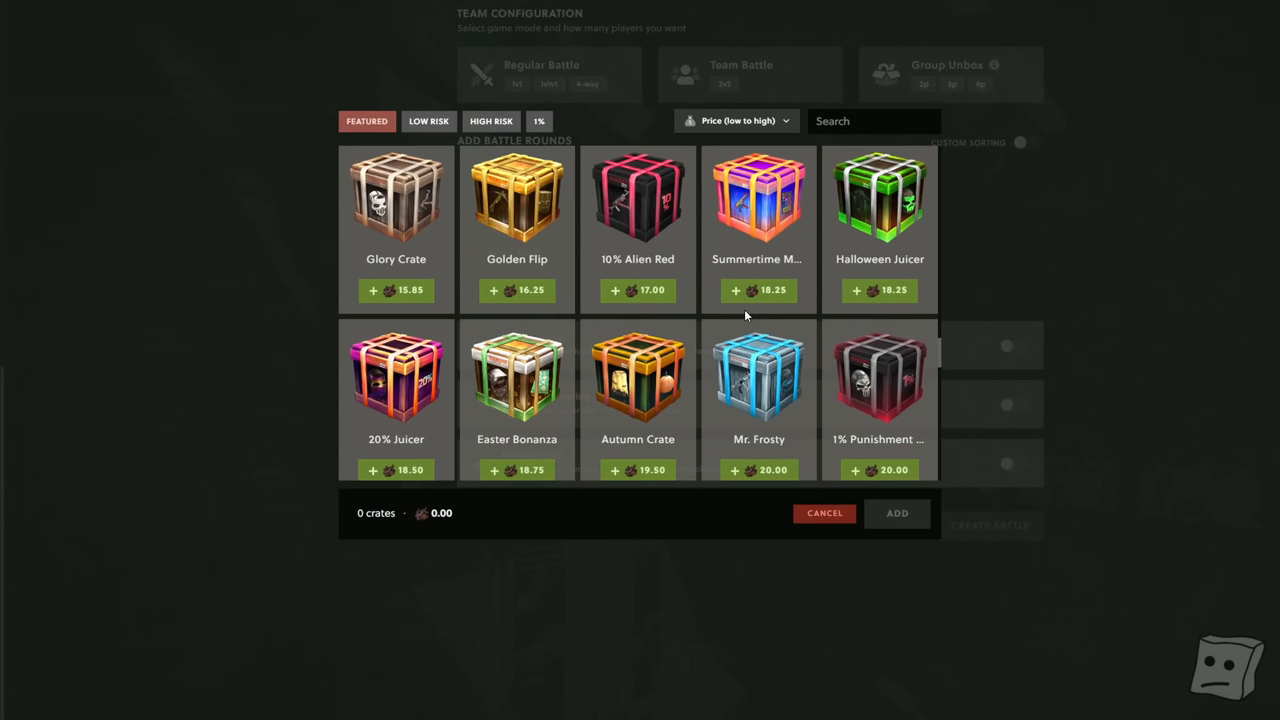
scroll("down", 3)
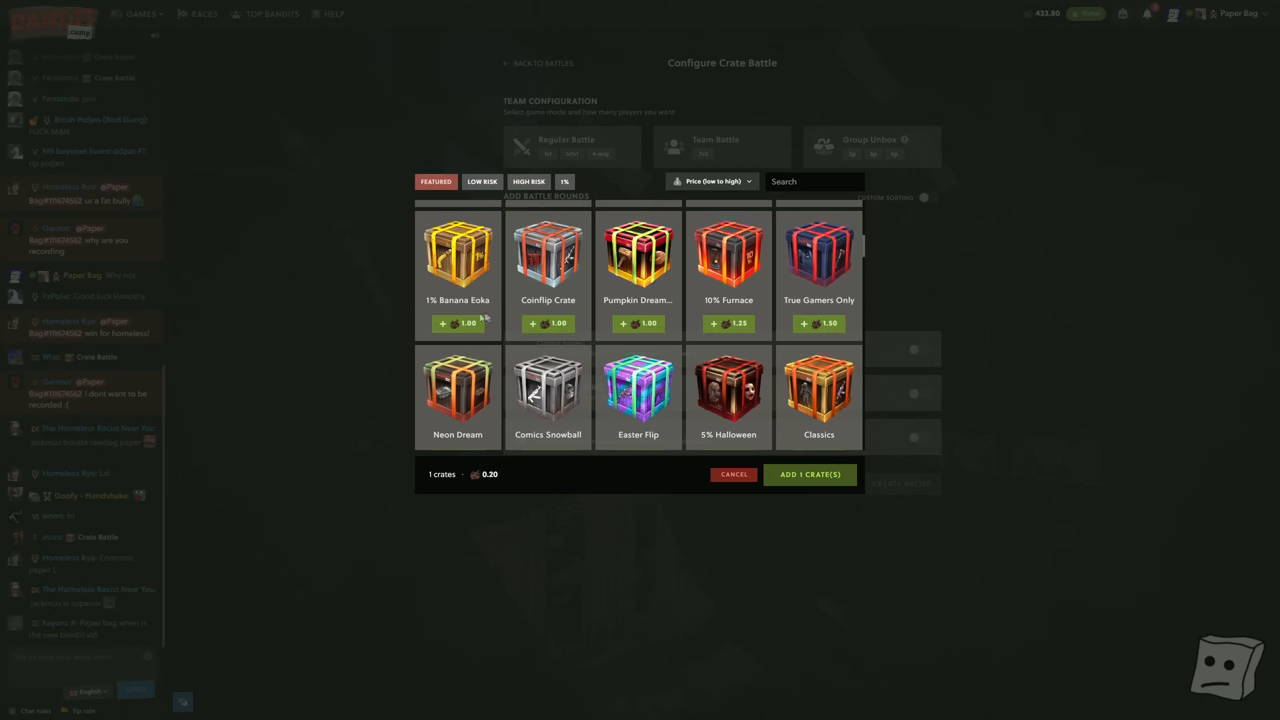
scroll("down", 3)
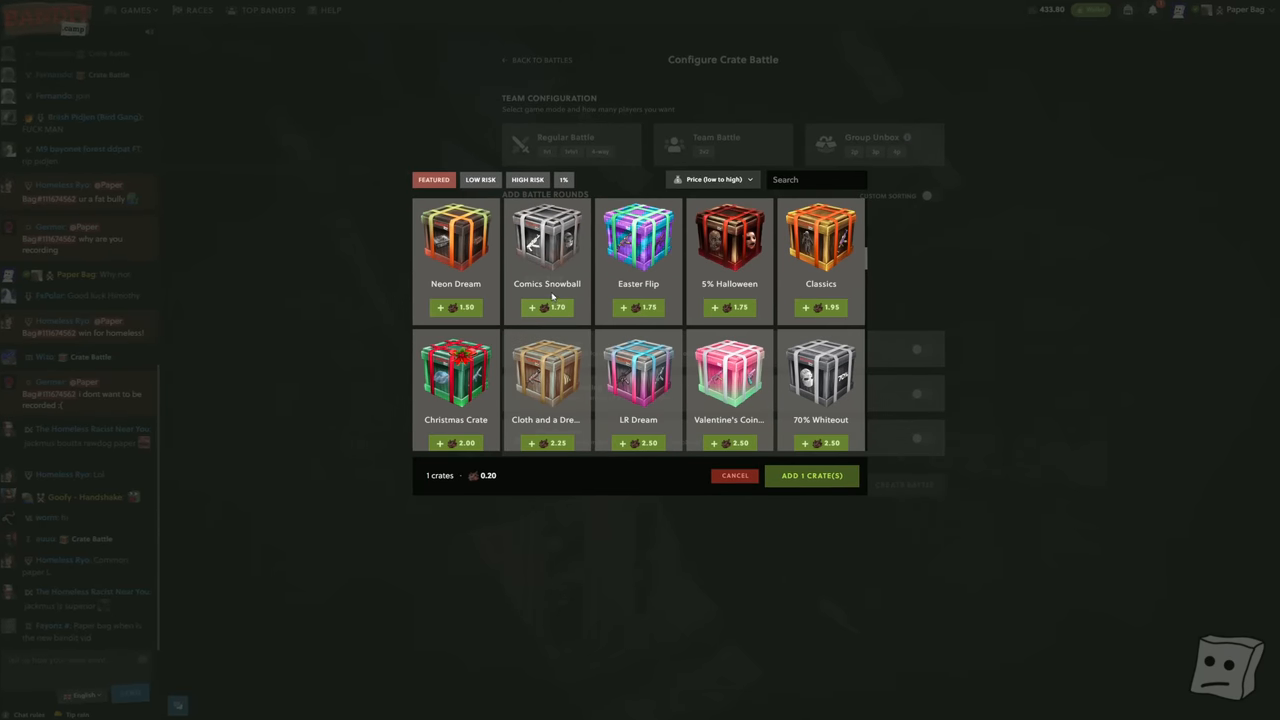
scroll("down", 3)
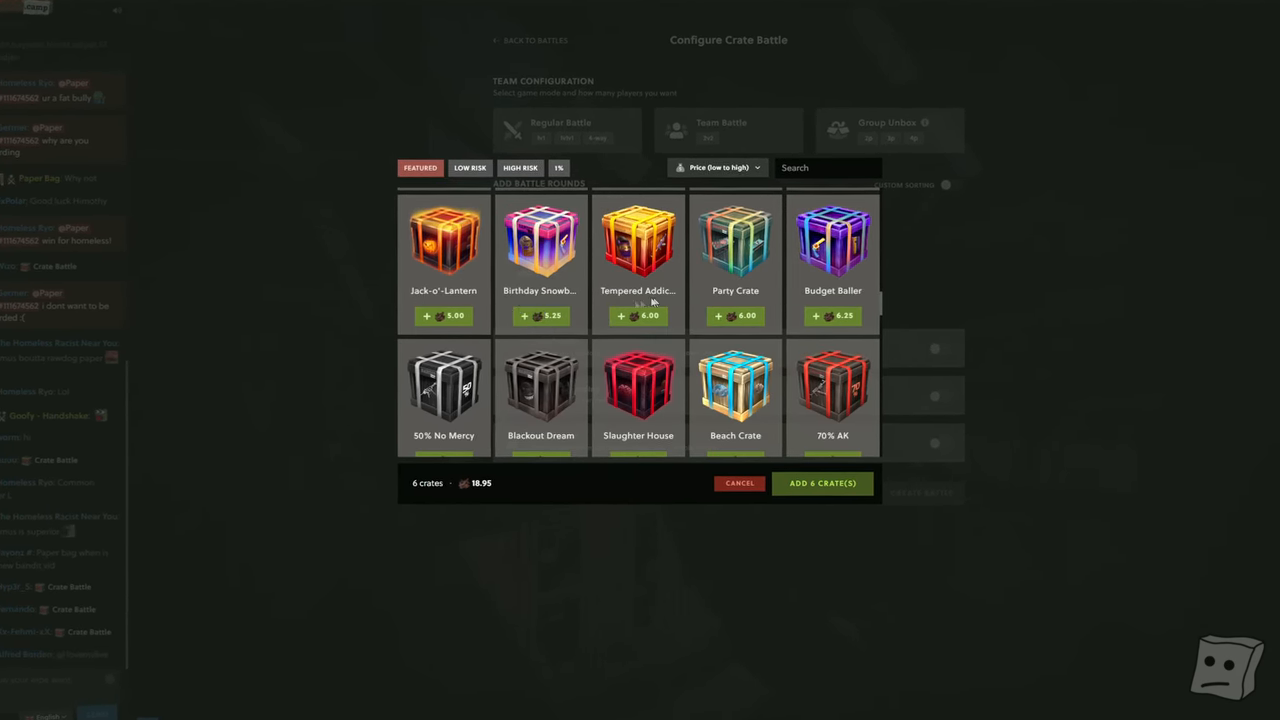
scroll("down", 3)
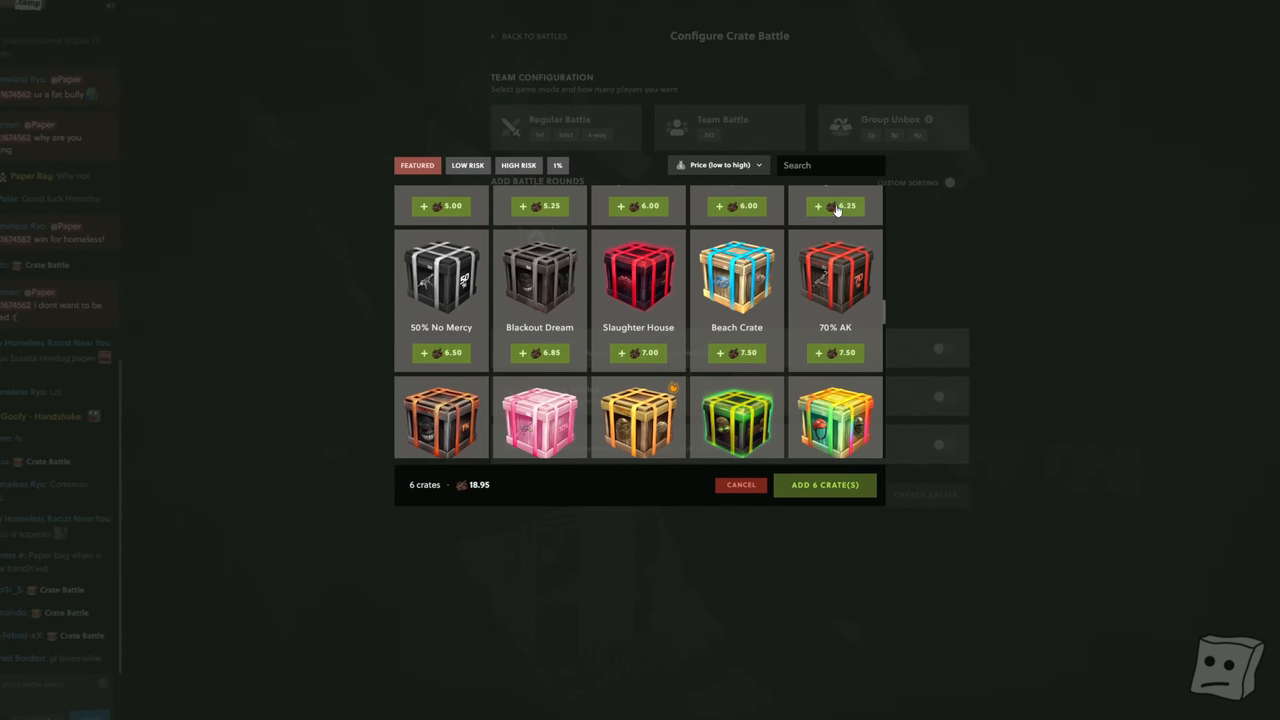
Add Budget Baller, Royal Crate and 20% Juicer crates, reaching 23 crates totalling 421.70.
left_click(818, 206)
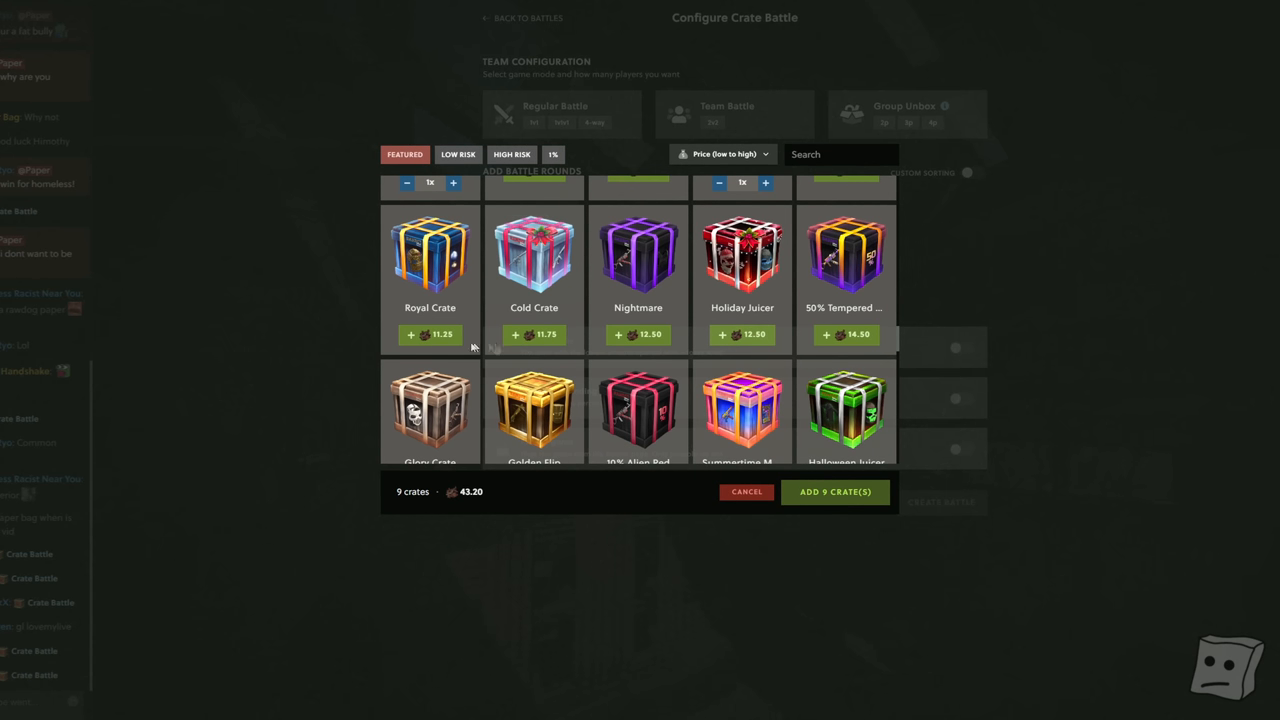
left_click(721, 334)
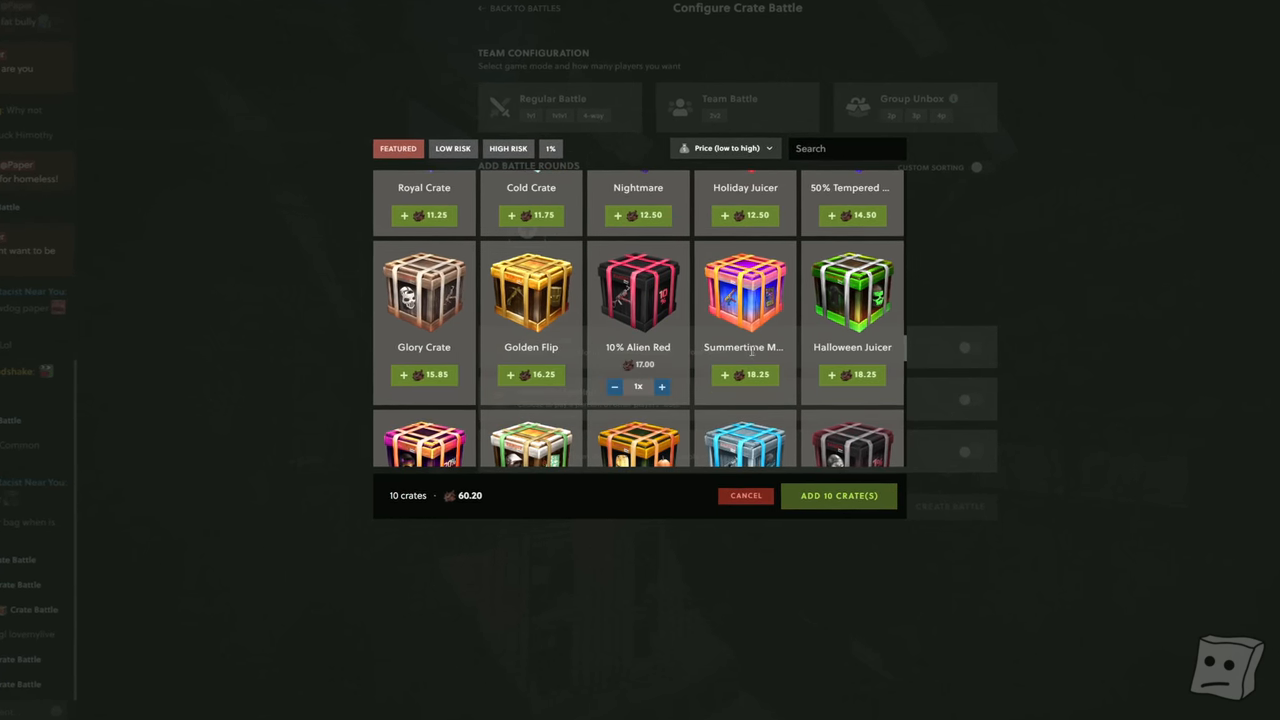
scroll("down", 3)
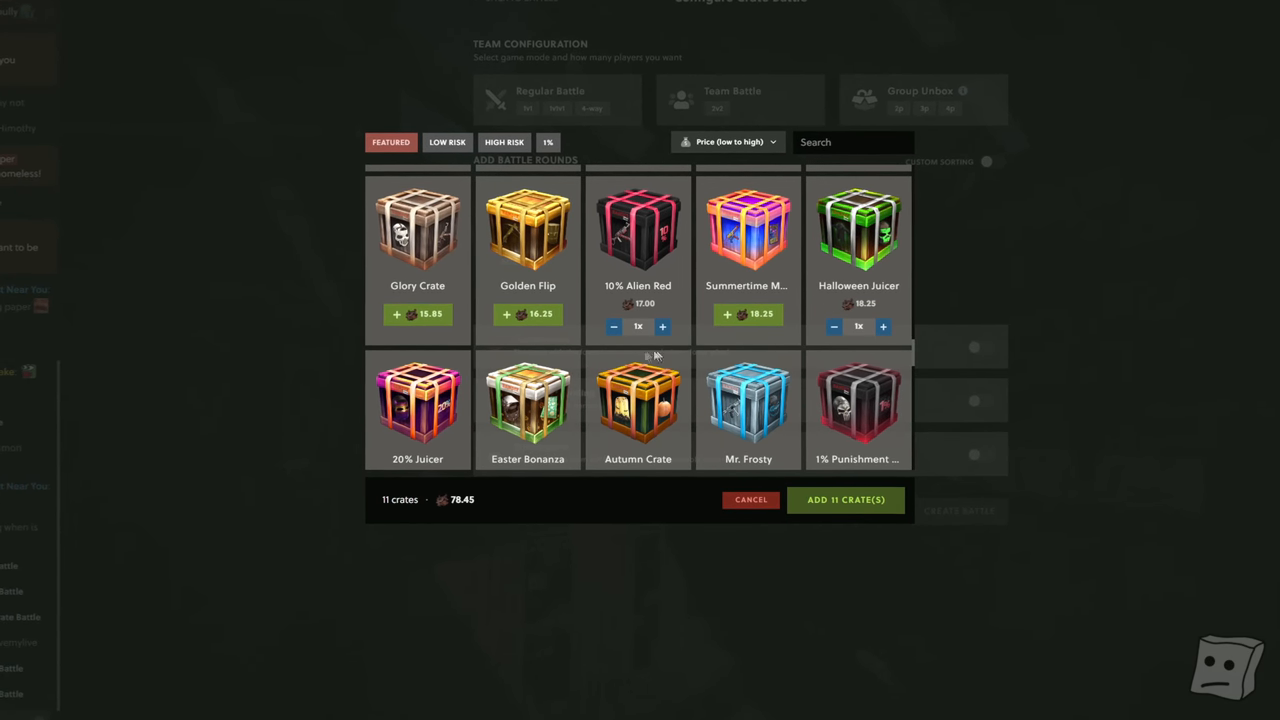
left_click(838, 303)
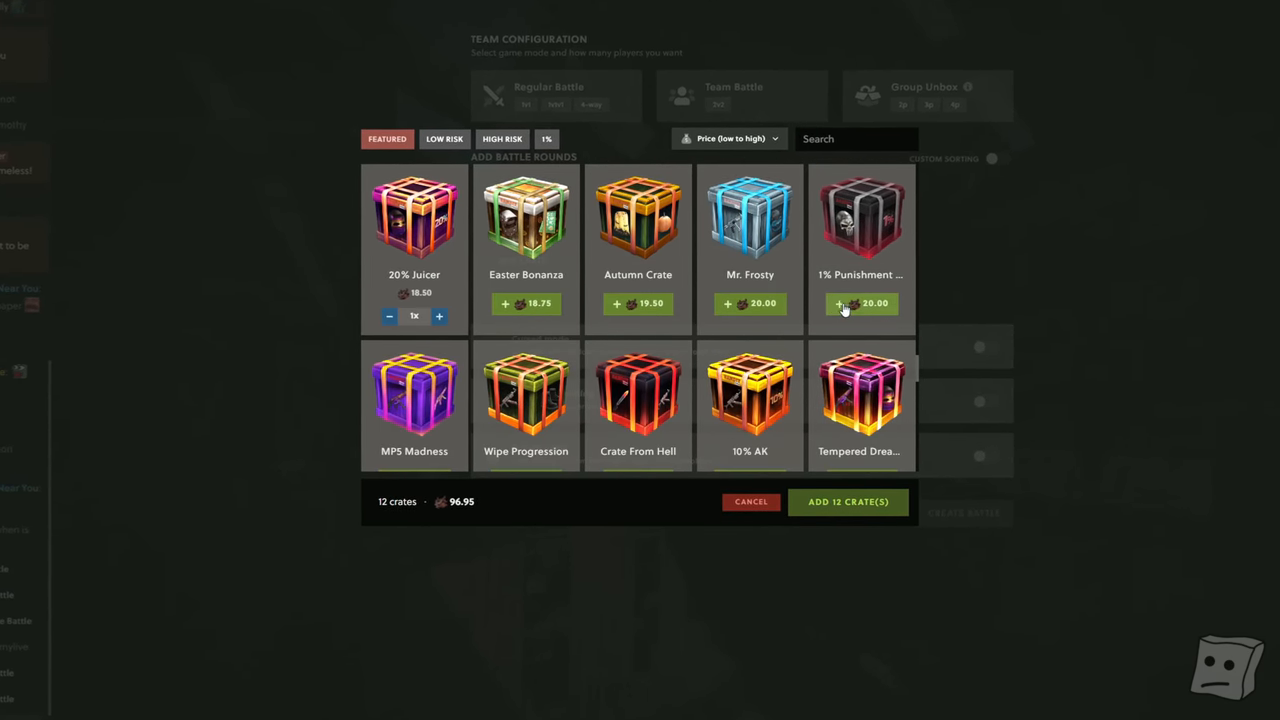
right_click(410, 365)
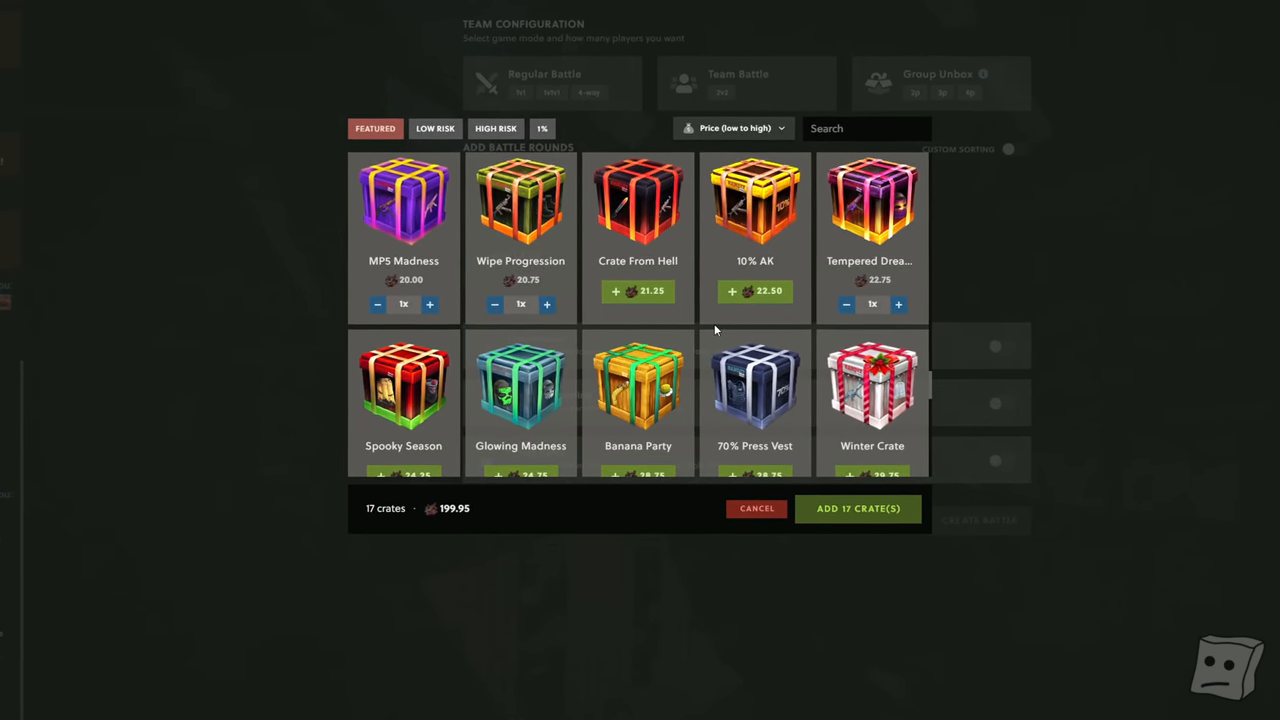
scroll("down", 3)
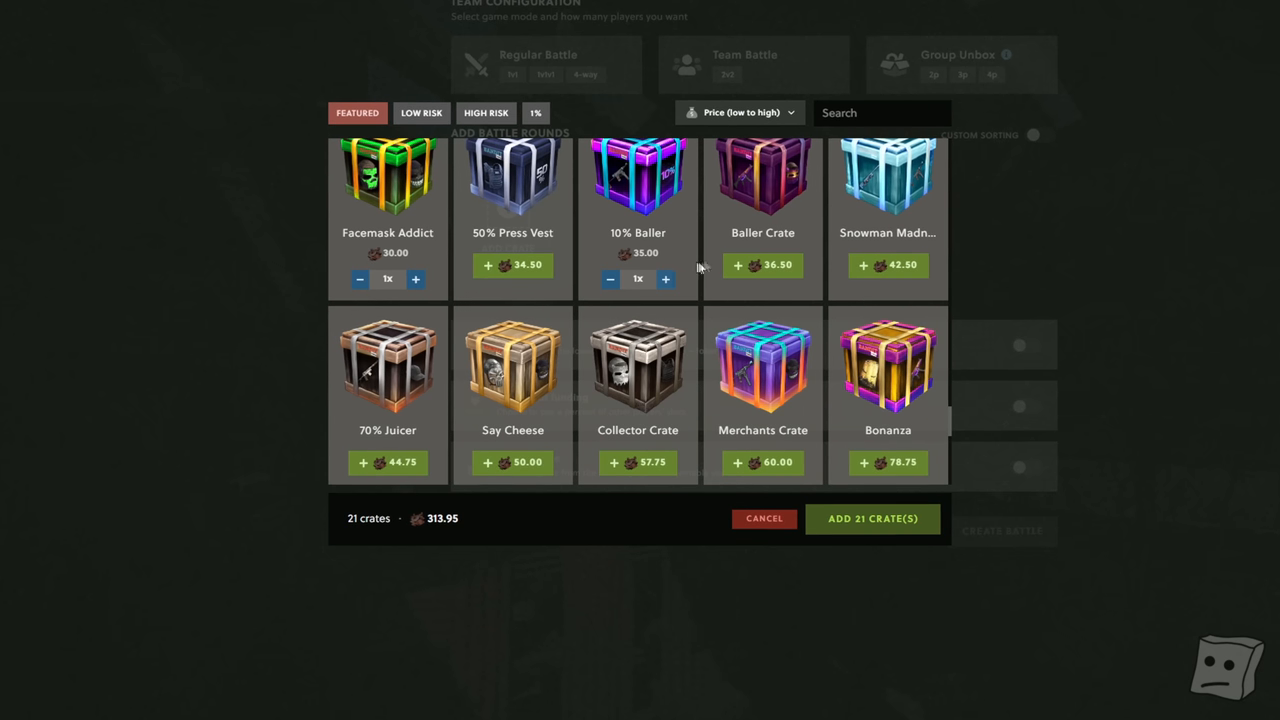
scroll("down", 3)
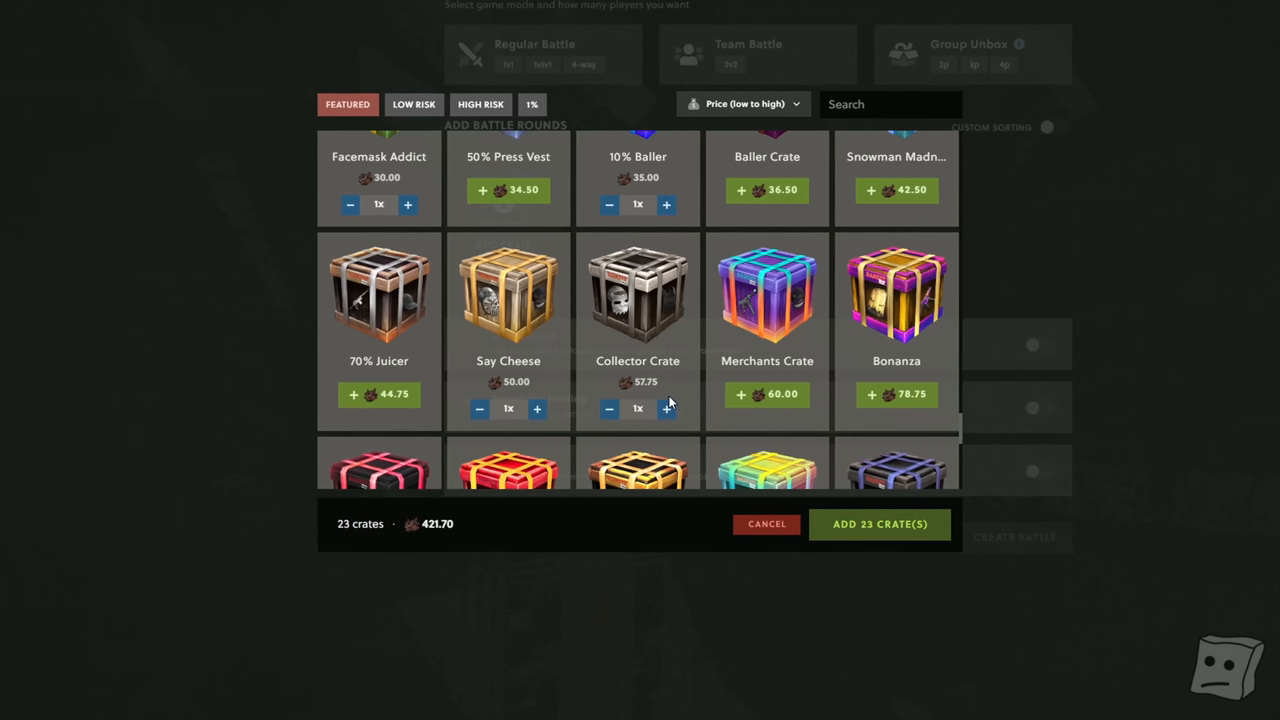
scroll("down", 3)
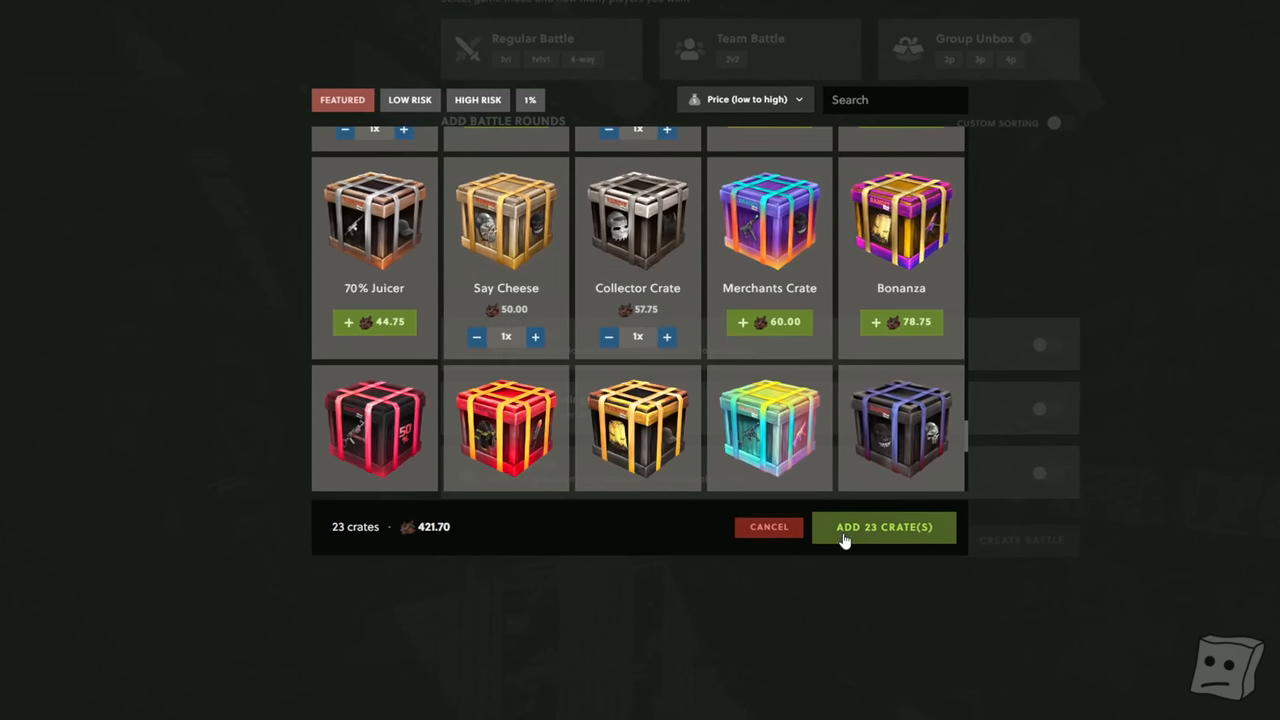
Add the 23 chosen crates to the battle and start typing 'Upg' in Discord.
left_click(883, 527)
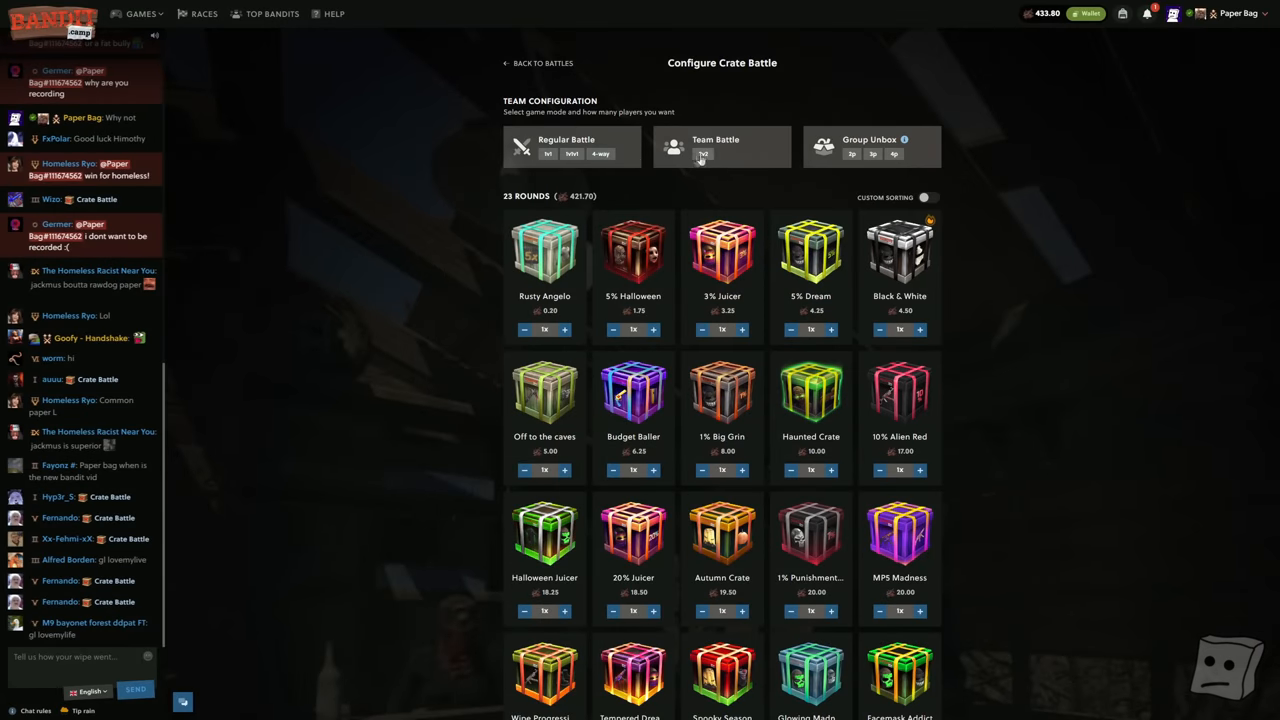
scroll("down", 3)
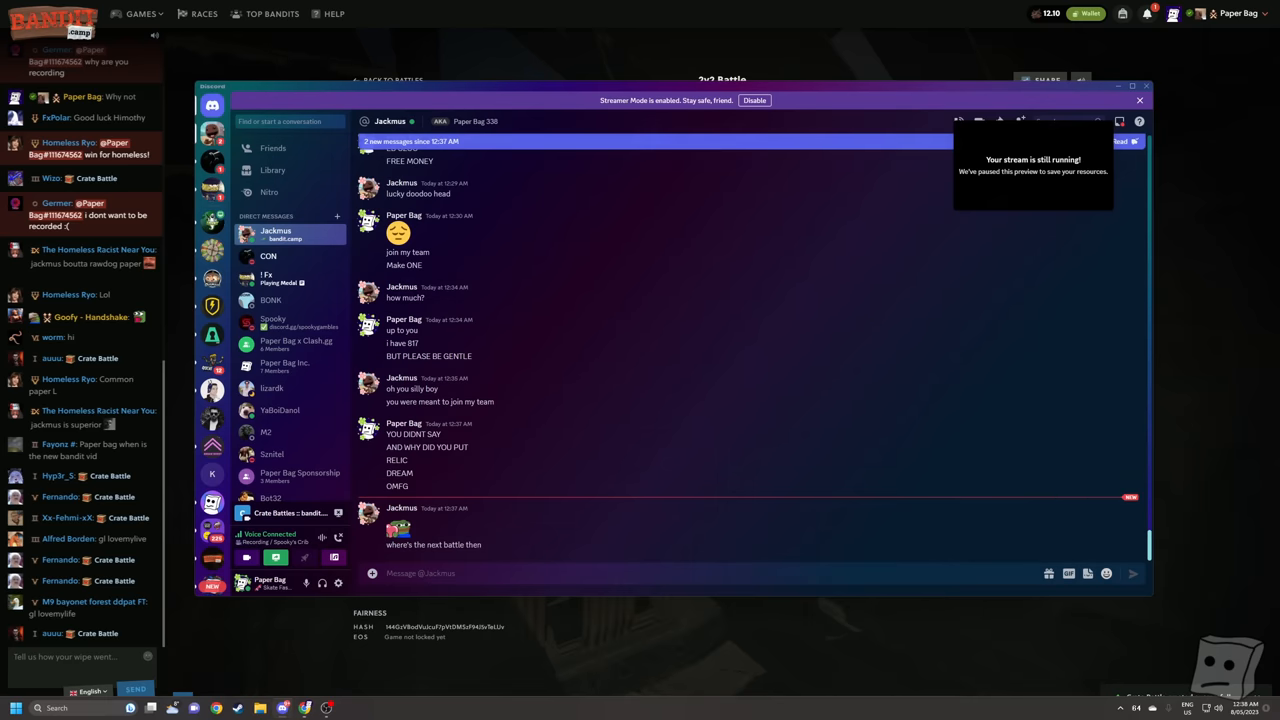
type("Upg")
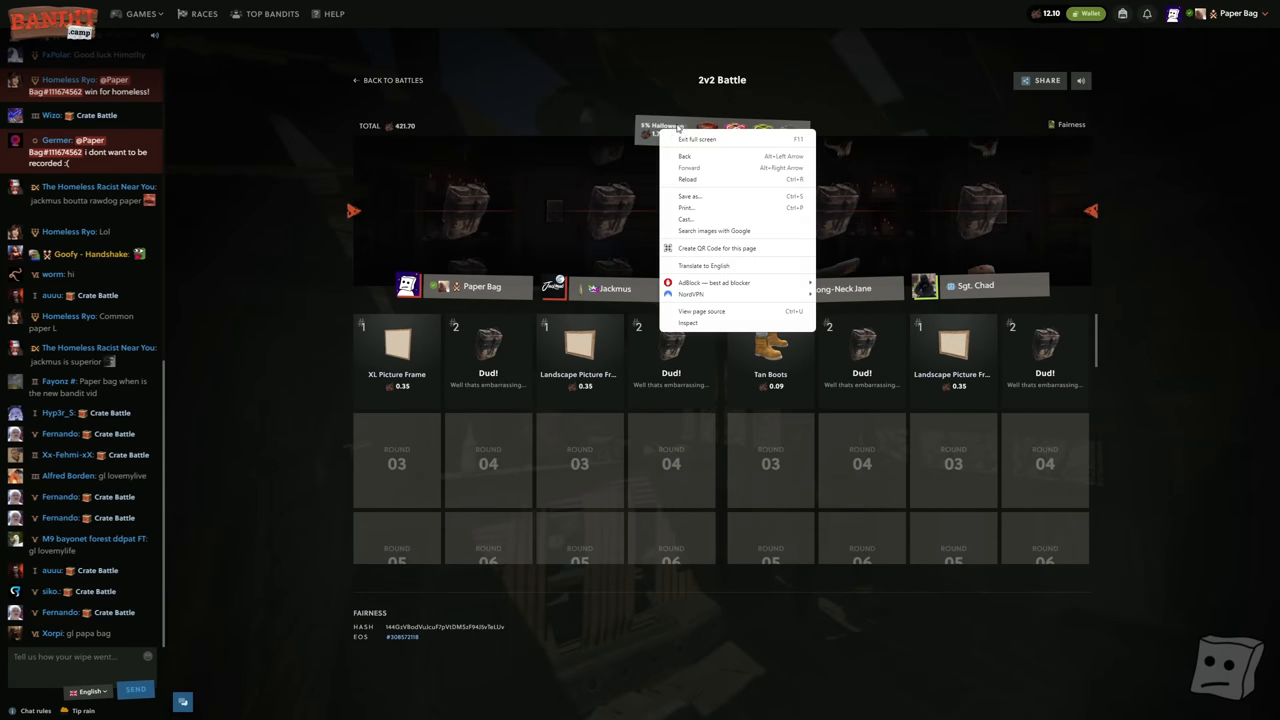
left_click(876, 653)
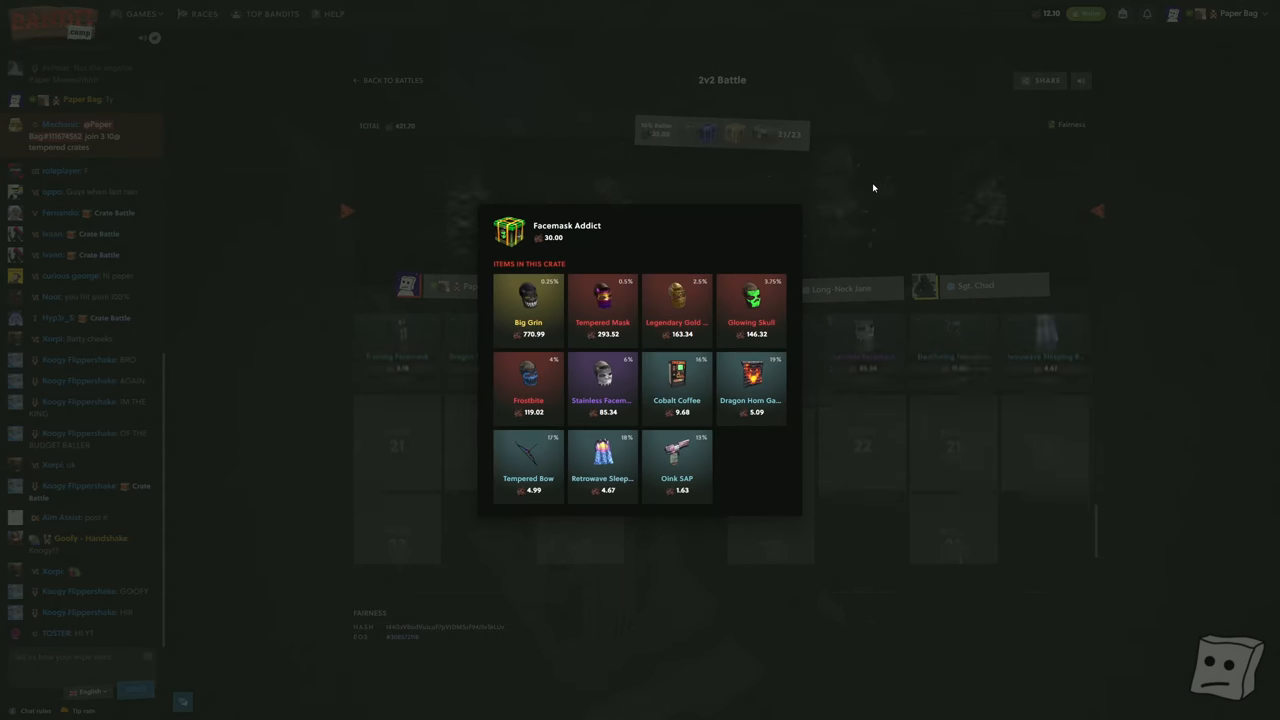
Close the crate contents preview.
left_click(873, 188)
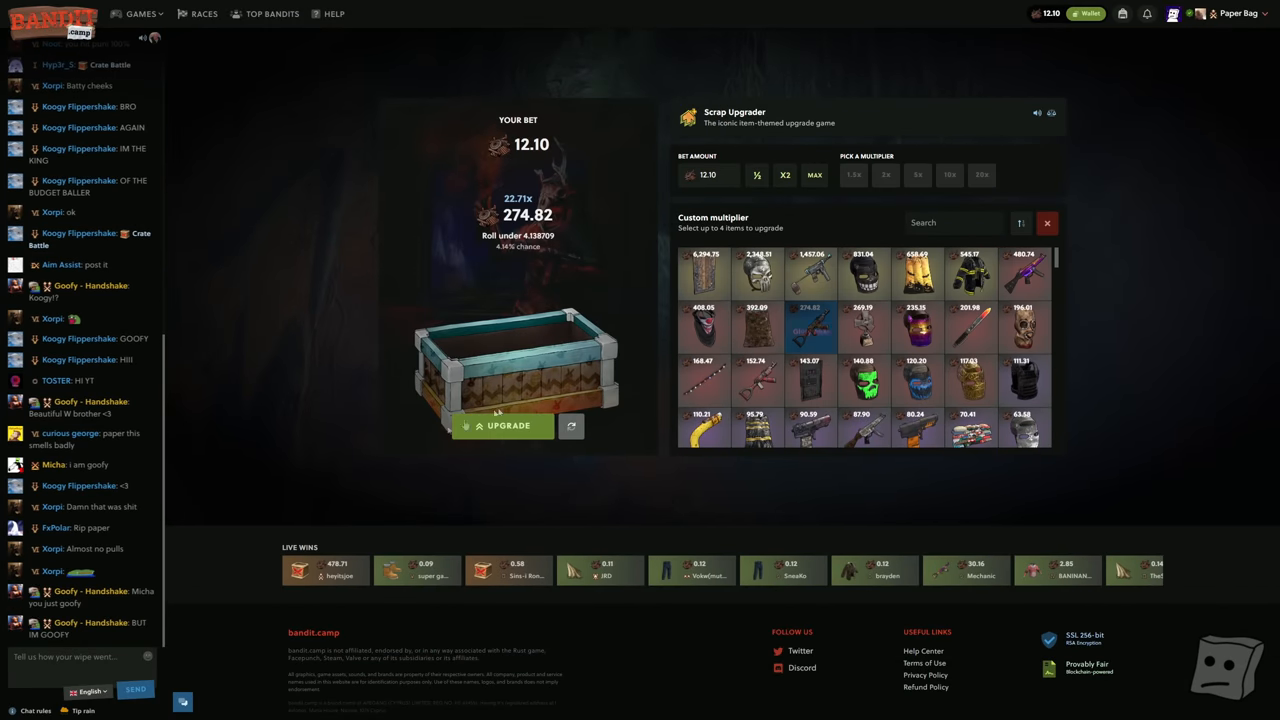
Roll the 12.10 scrap upgrade toward the 274.82 item.
left_click(508, 425)
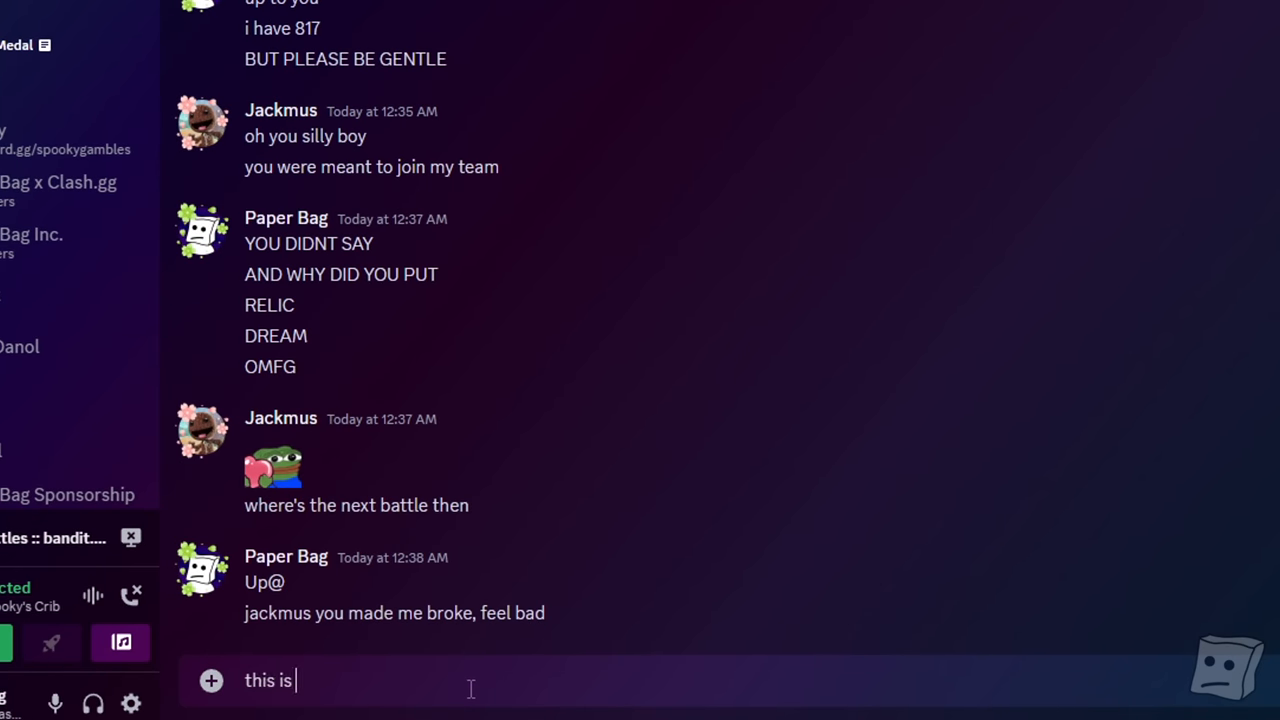
Send the typed Discord message to the teammate.
key("enter")
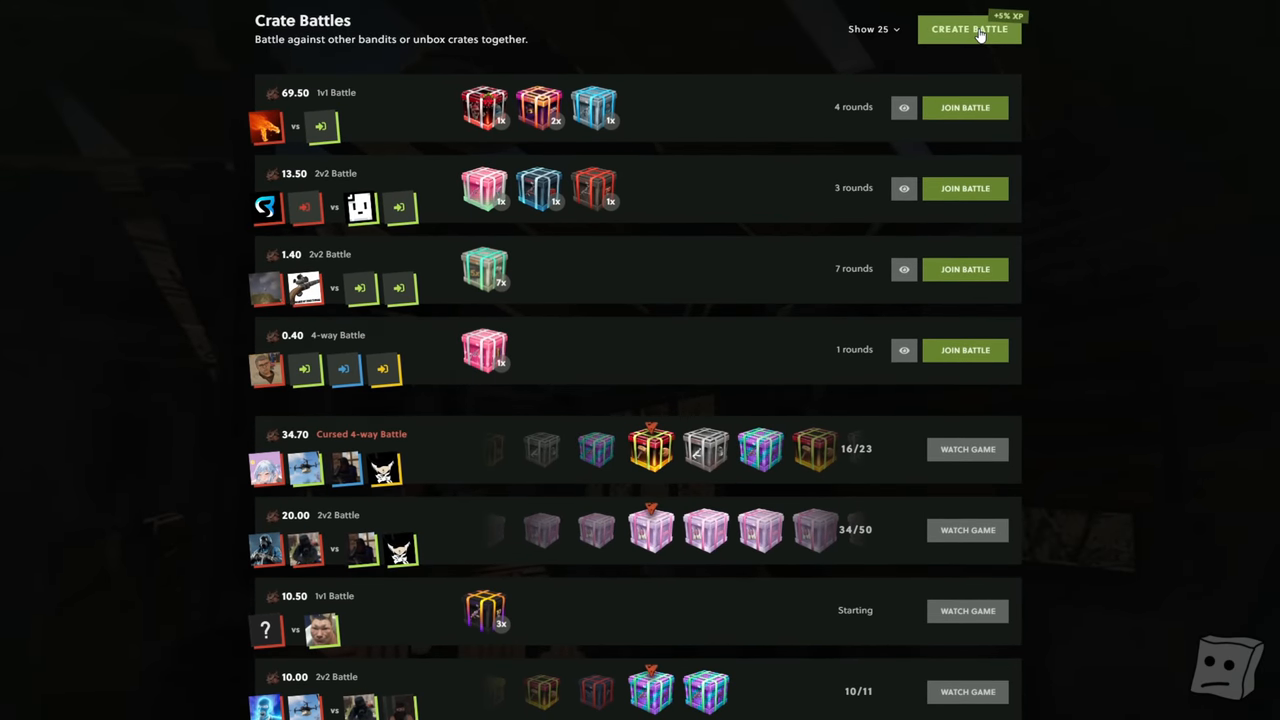
Start a new crate battle setup and browse the list of crates to add.
left_click(968, 29)
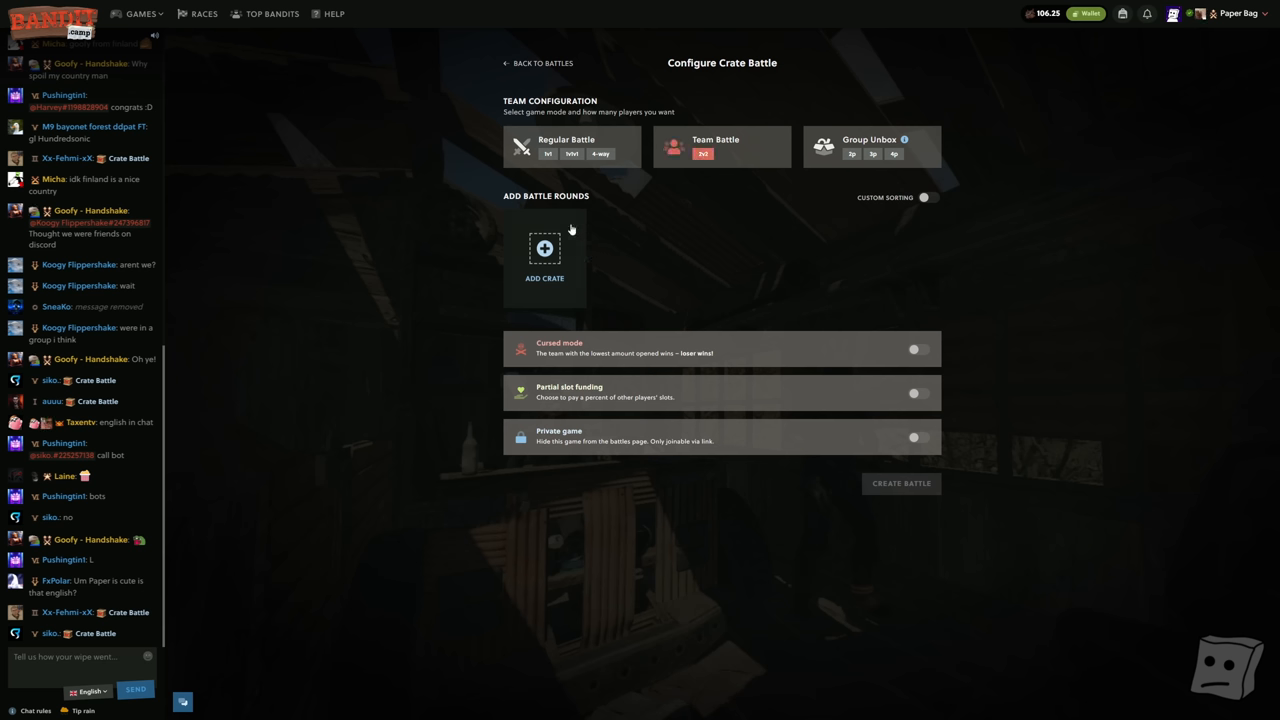
left_click(544, 255)
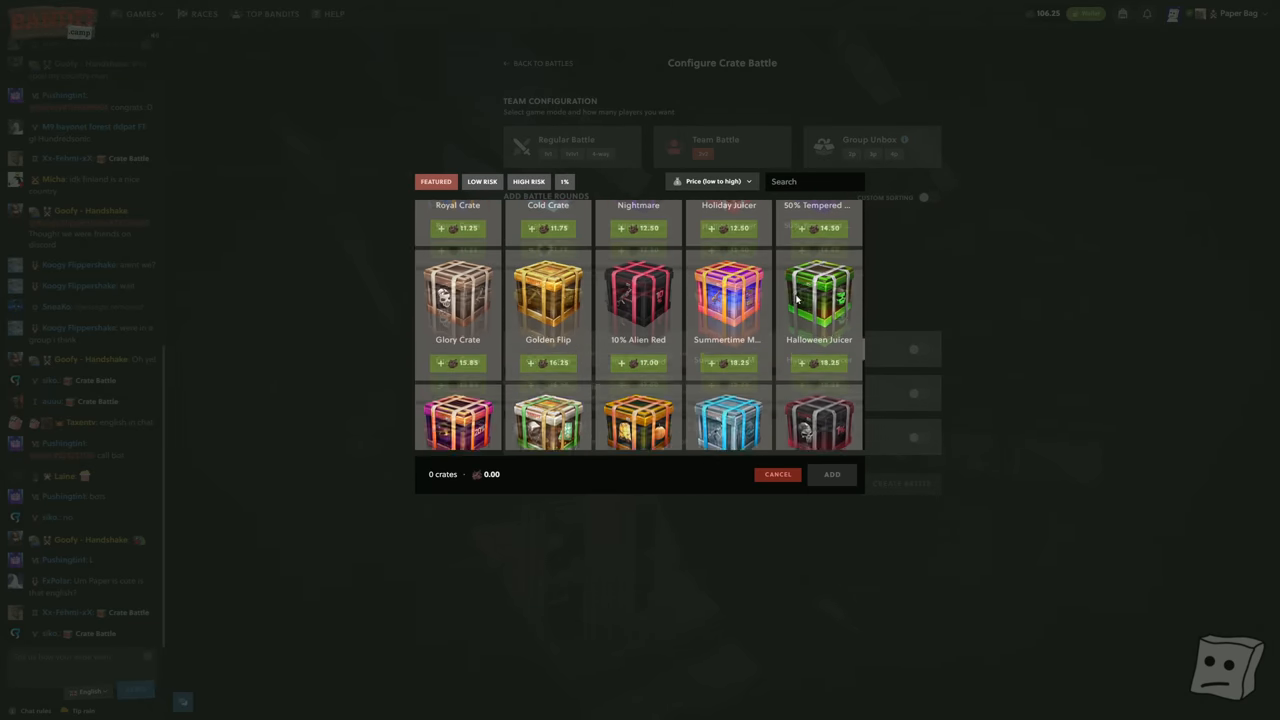
scroll("down", 3)
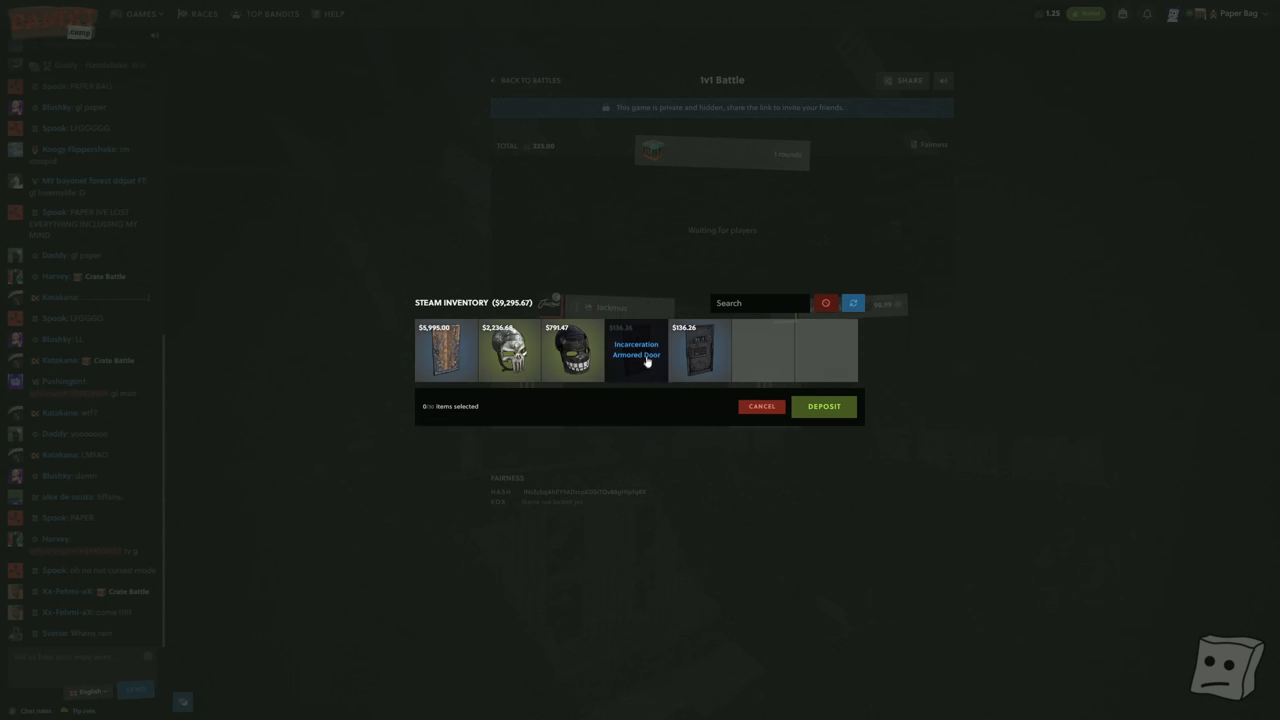
Select the Incarceration Armored Door for deposit and type 'WHY DID YOU HAVE' in Discord.
left_click(698, 350)
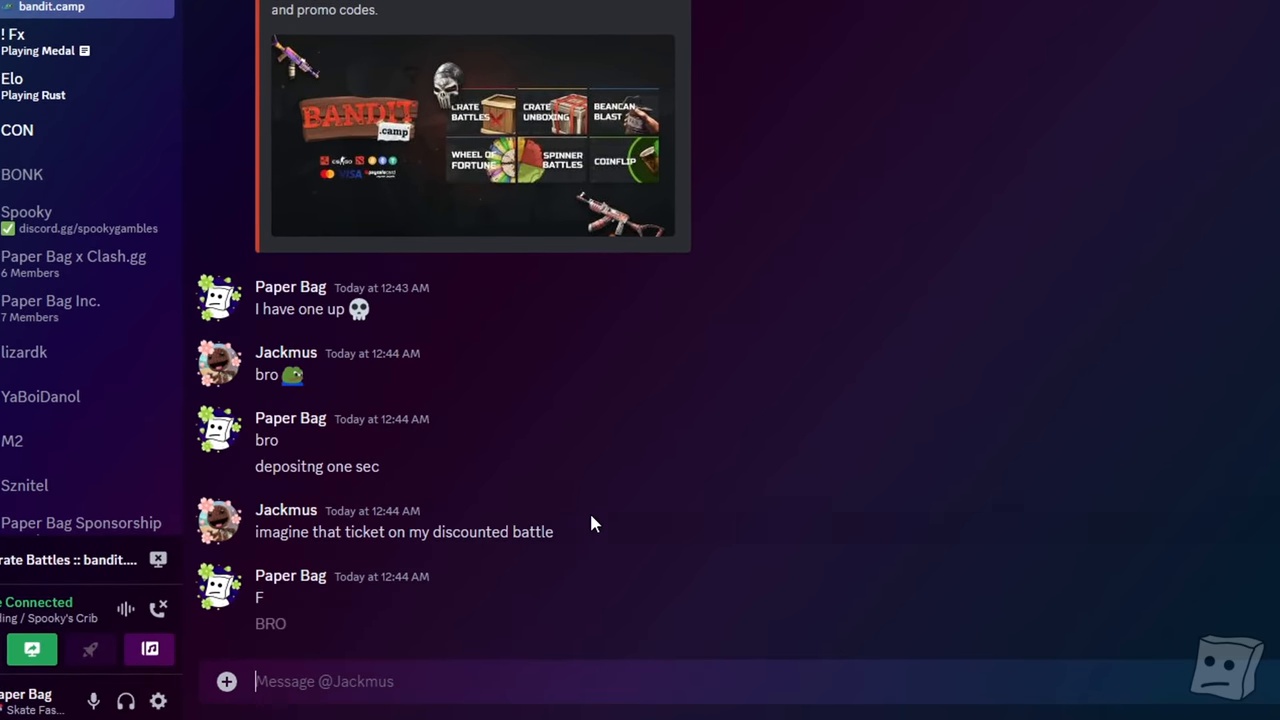
type("WHY DID YOU HAVE")
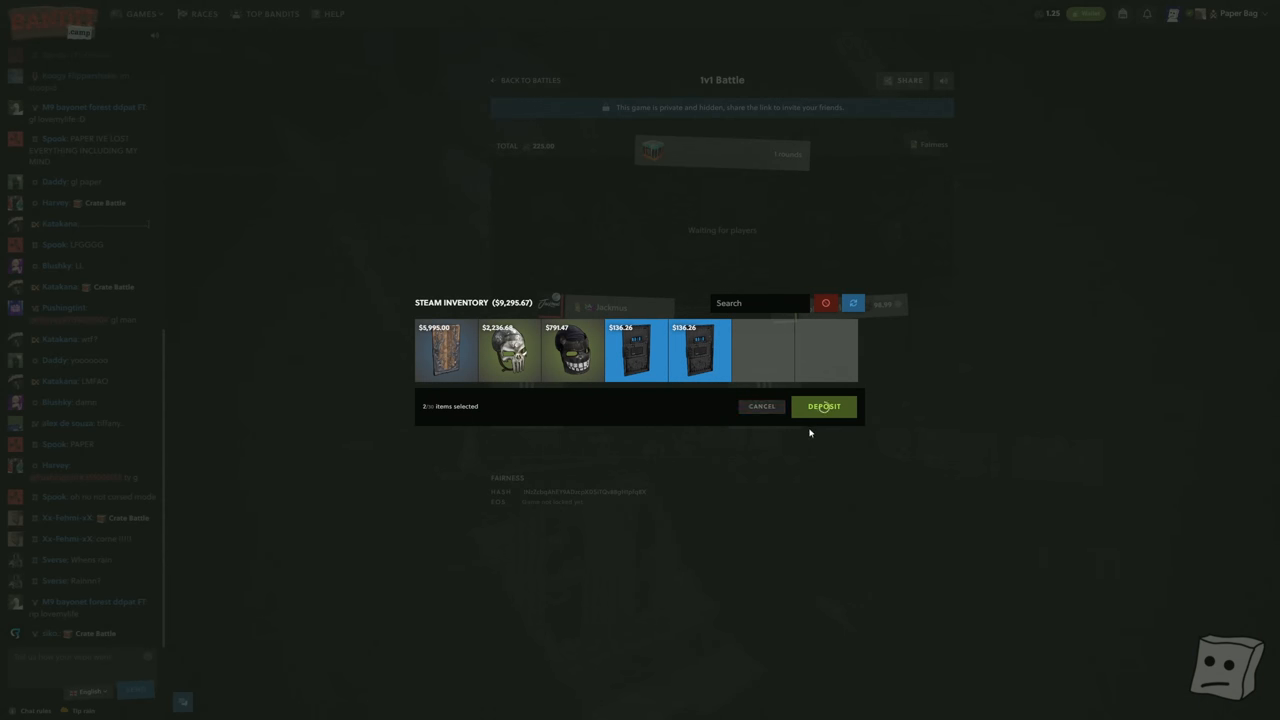
Deposit the two selected 136.26 Armored Door items from the Steam inventory.
left_click(823, 406)
type("20")
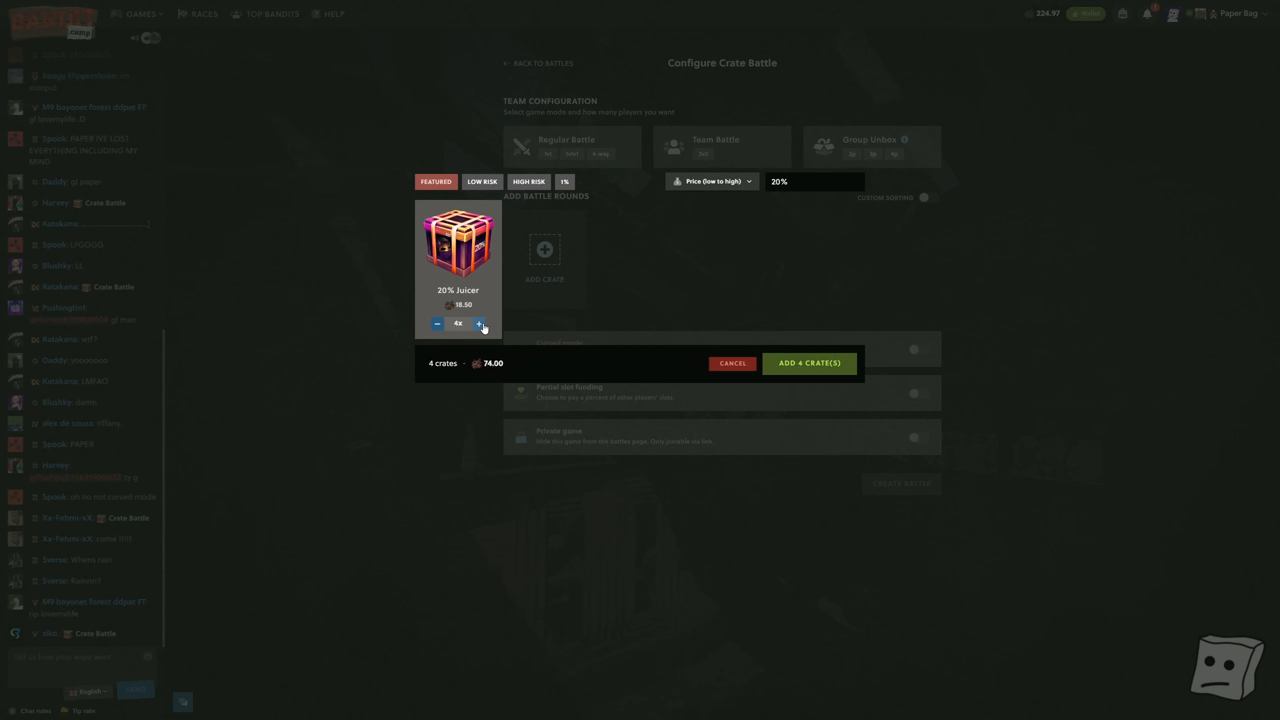
Create a 2v2 team battle of twelve Juicer crates costing 222.00.
left_click(481, 323)
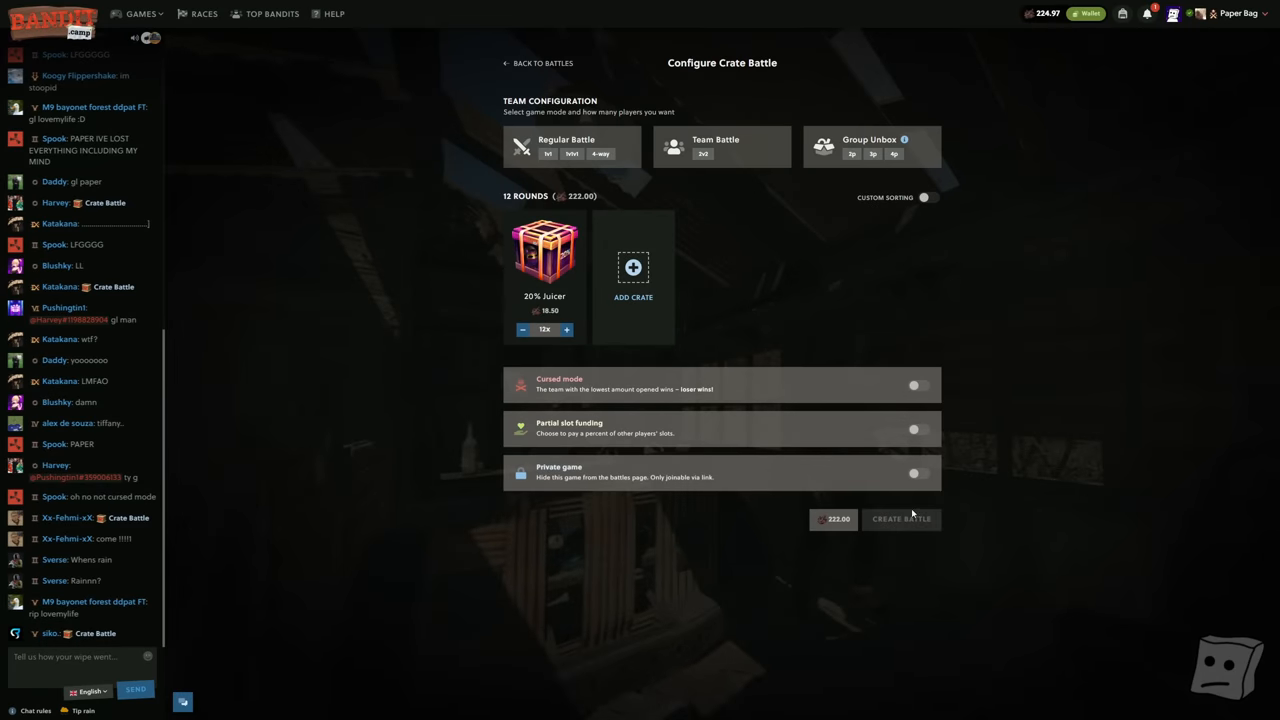
left_click(715, 147)
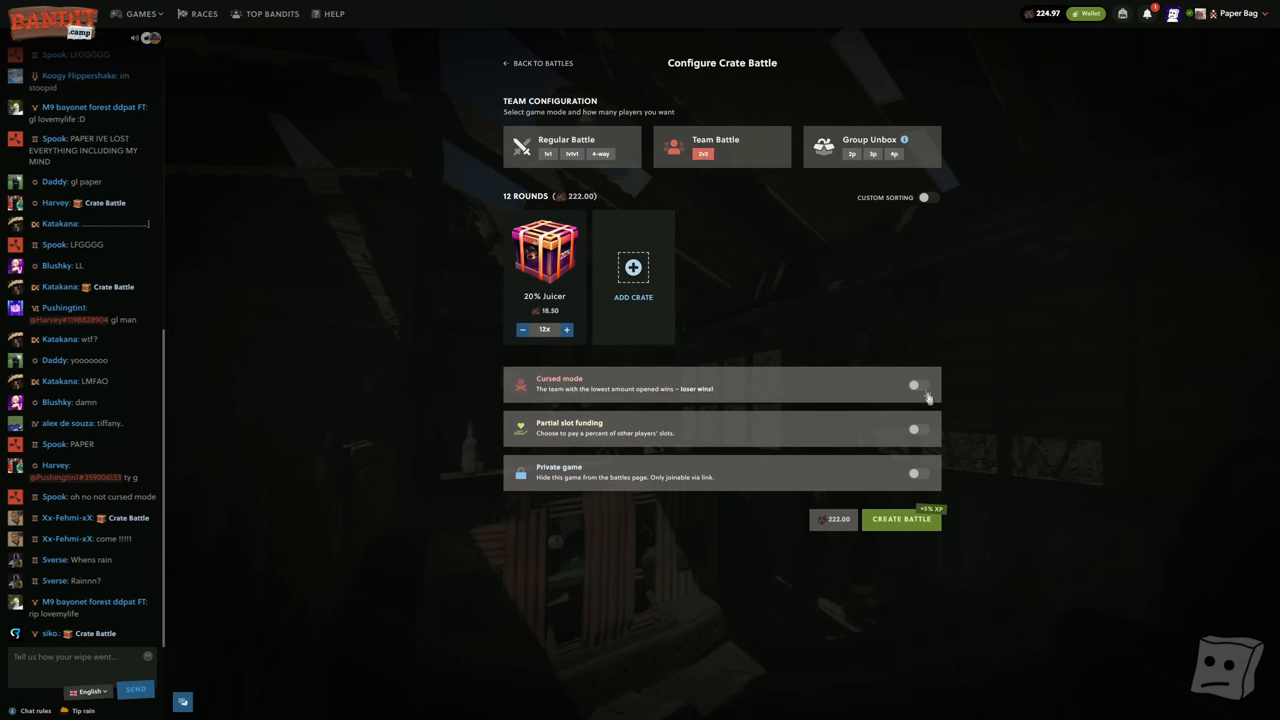
left_click(899, 518)
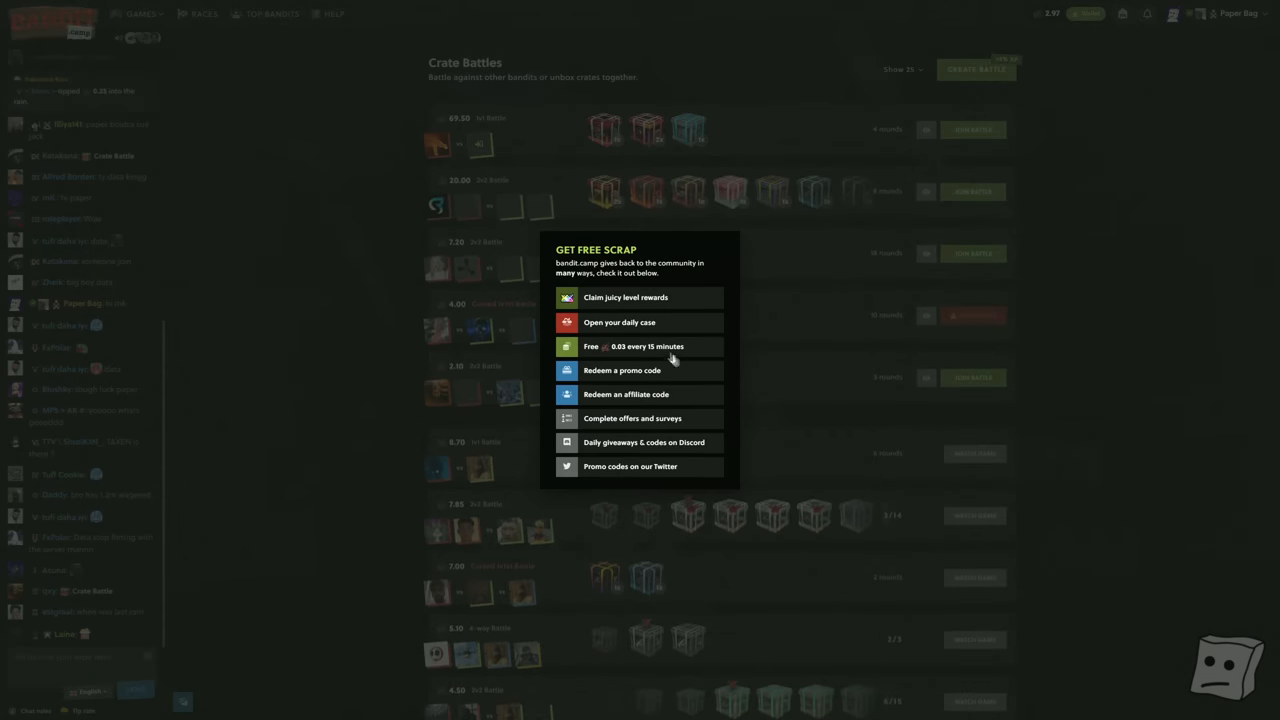
Enter affiliate code PAPERBAG in the redemption popup.
left_click(626, 394)
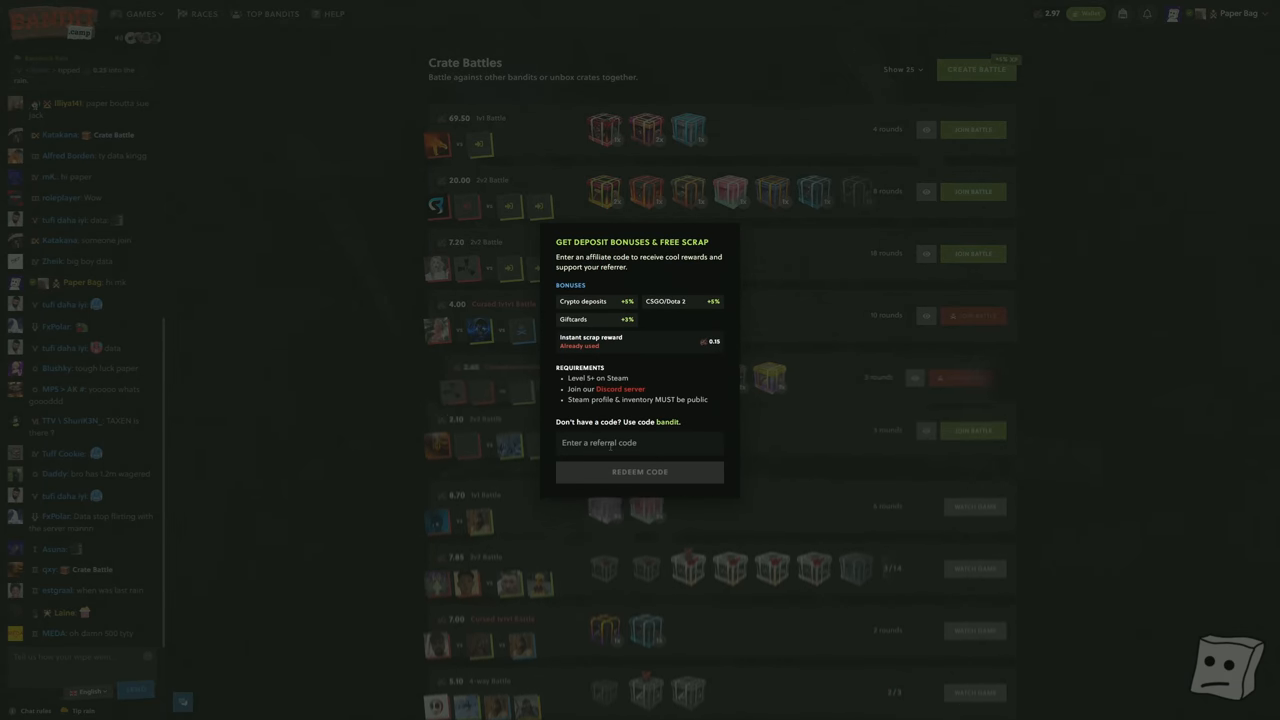
type("PAPERBAG")
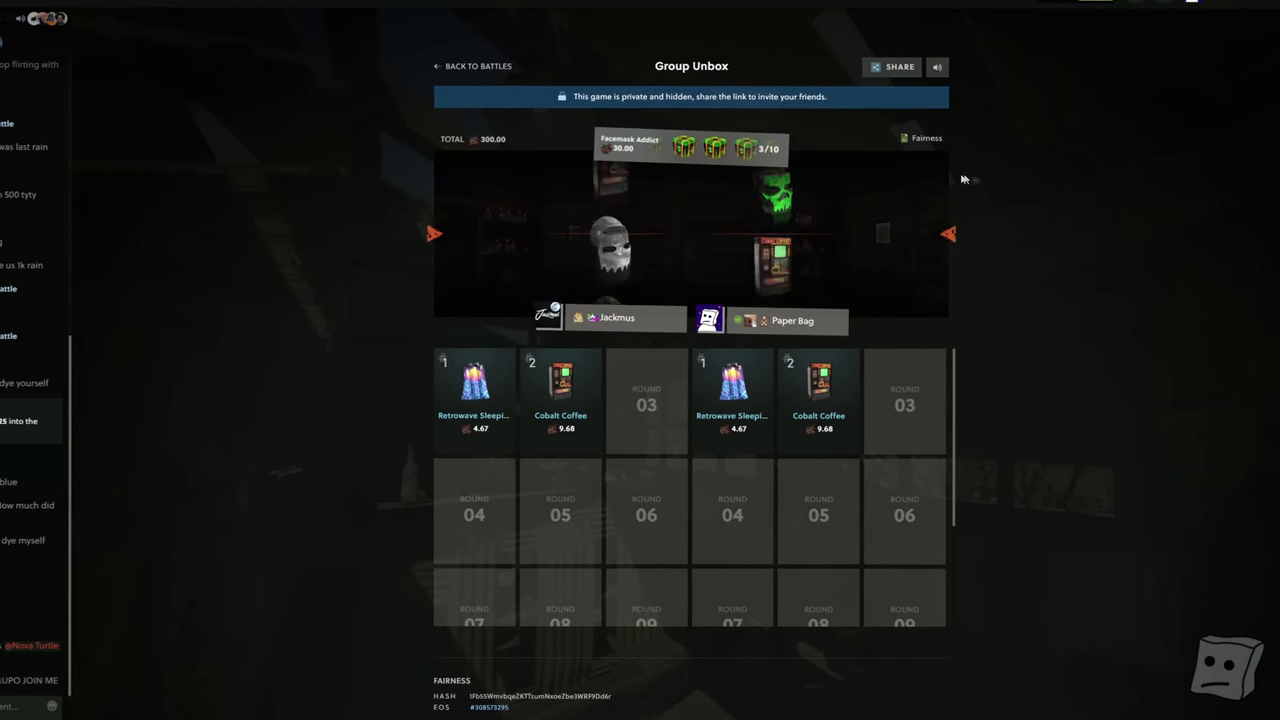
Return to the Crate Battles list once the group unbox finishes.
left_click(630, 143)
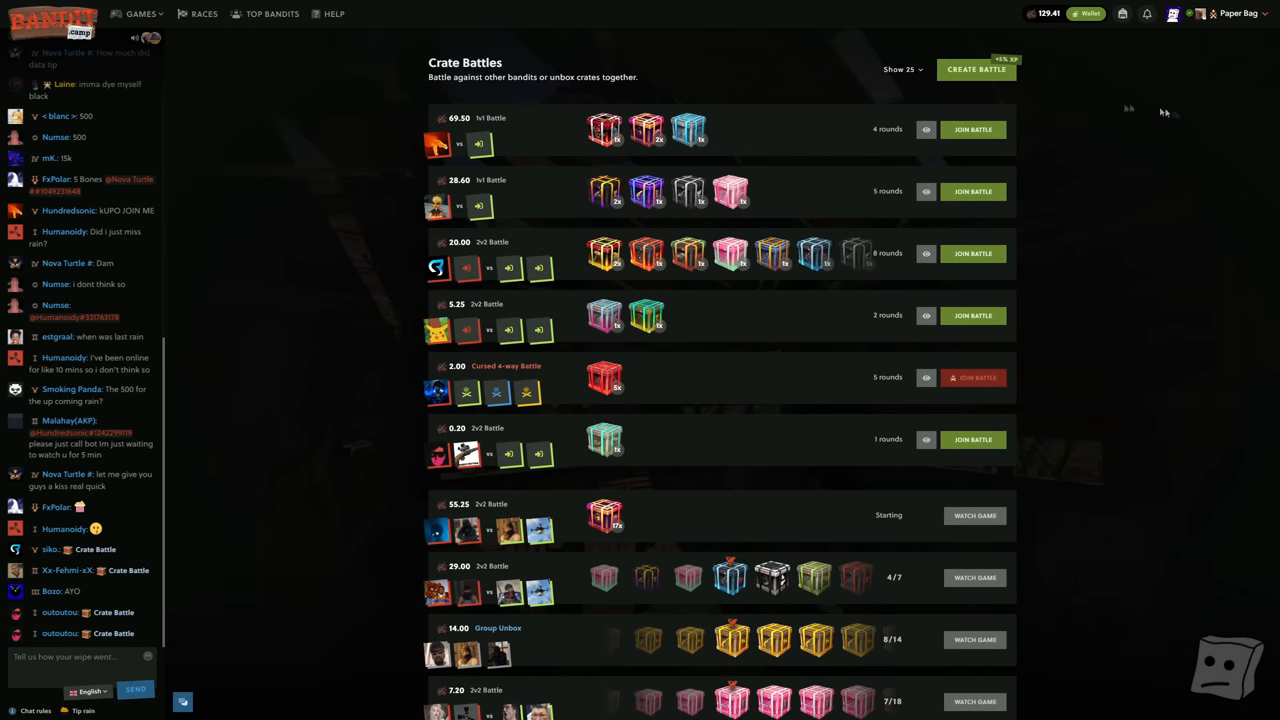
Choose Scrap Upgrader from the Games dropdown.
left_click(141, 13)
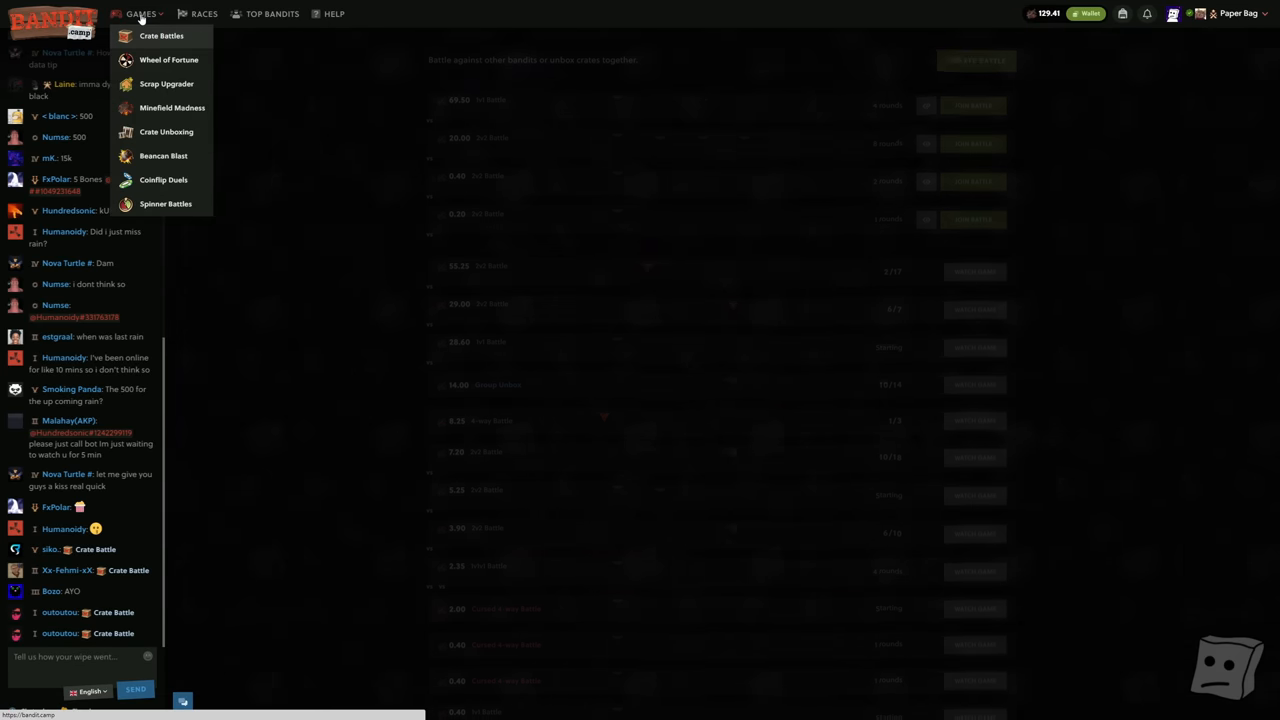
left_click(166, 83)
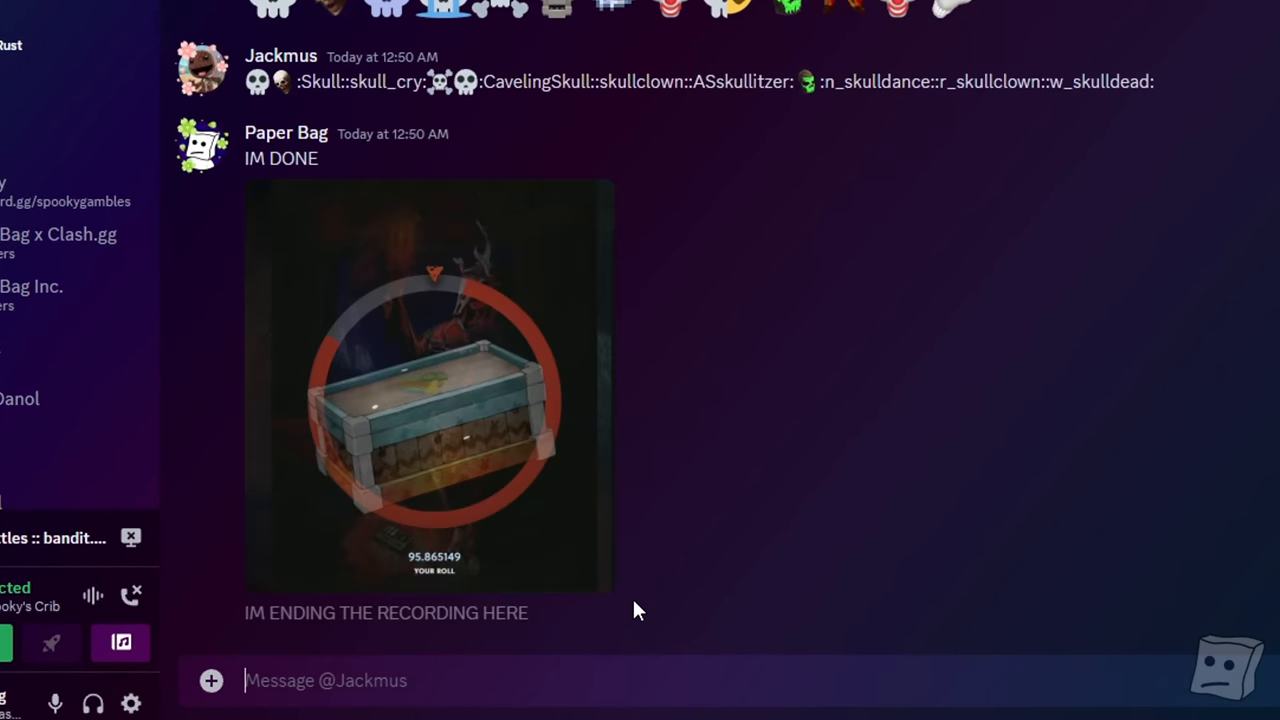
Write '129 -> 15' and 'THANKS FOR TH' in the Discord DM.
type("129 -> 15")
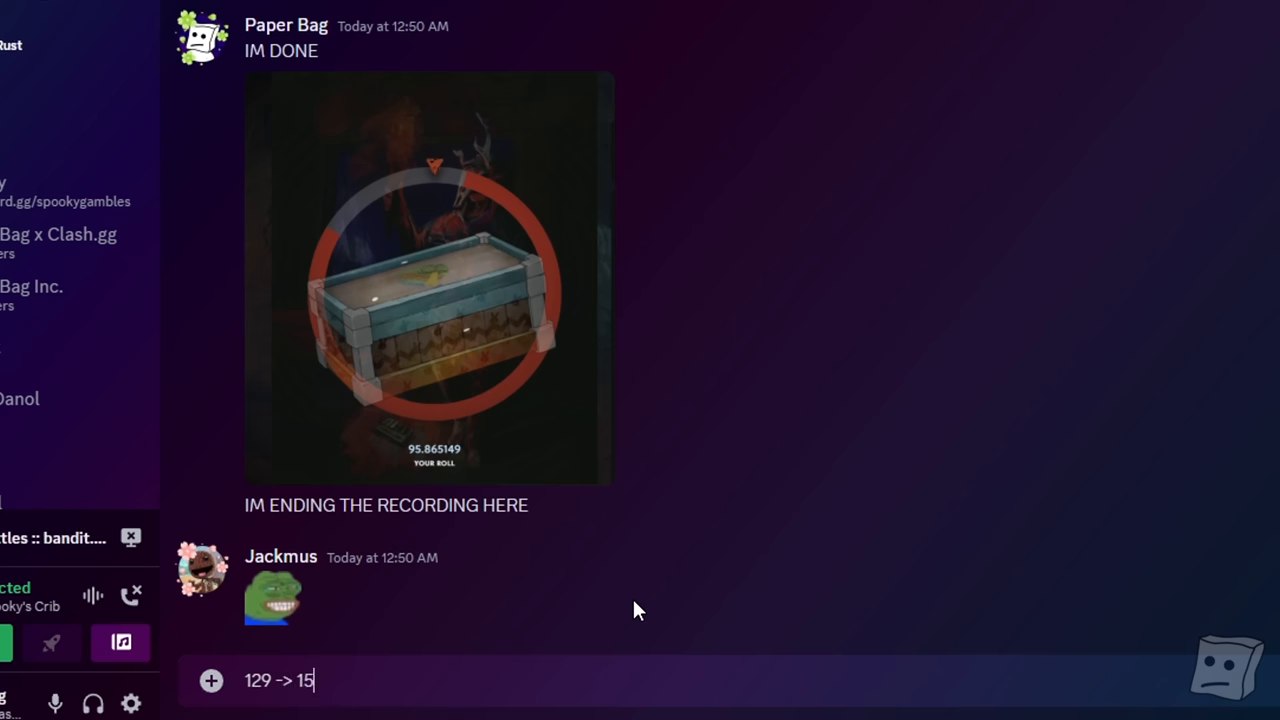
type("THANKS FOR TH")
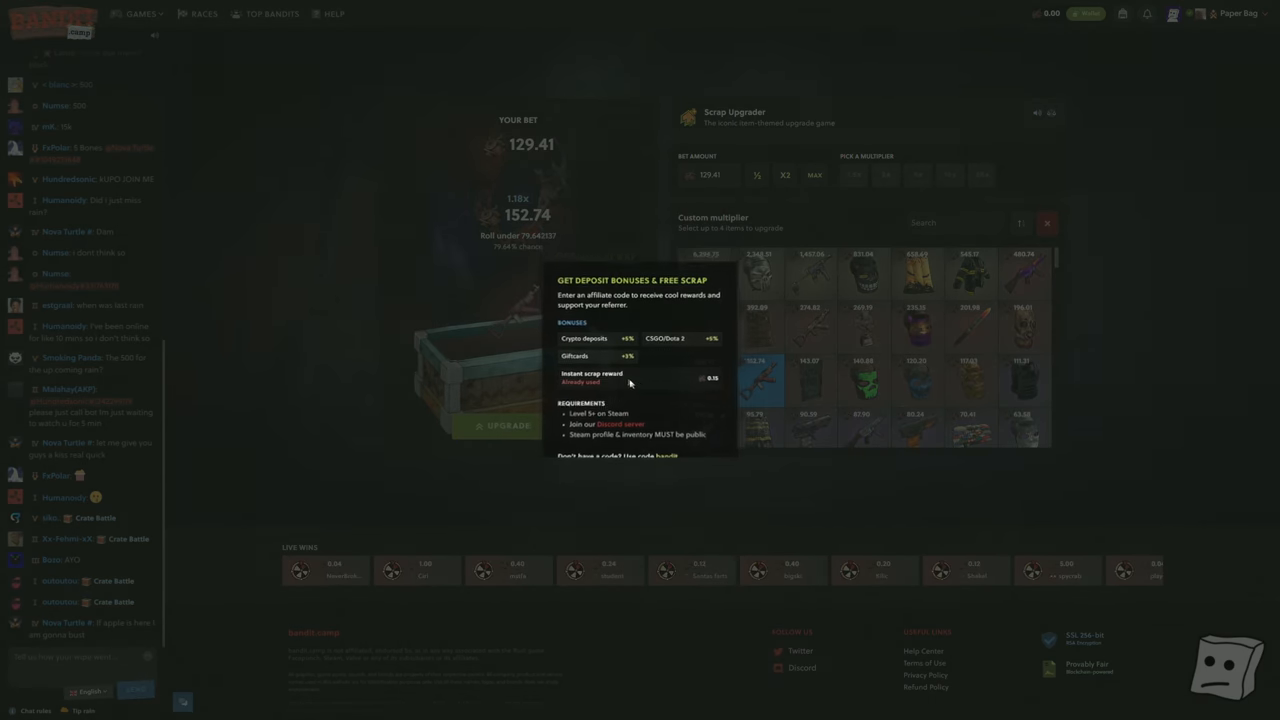
Type example referral codes 'spot' and 'jack' without redeeming them.
type("spookyy")
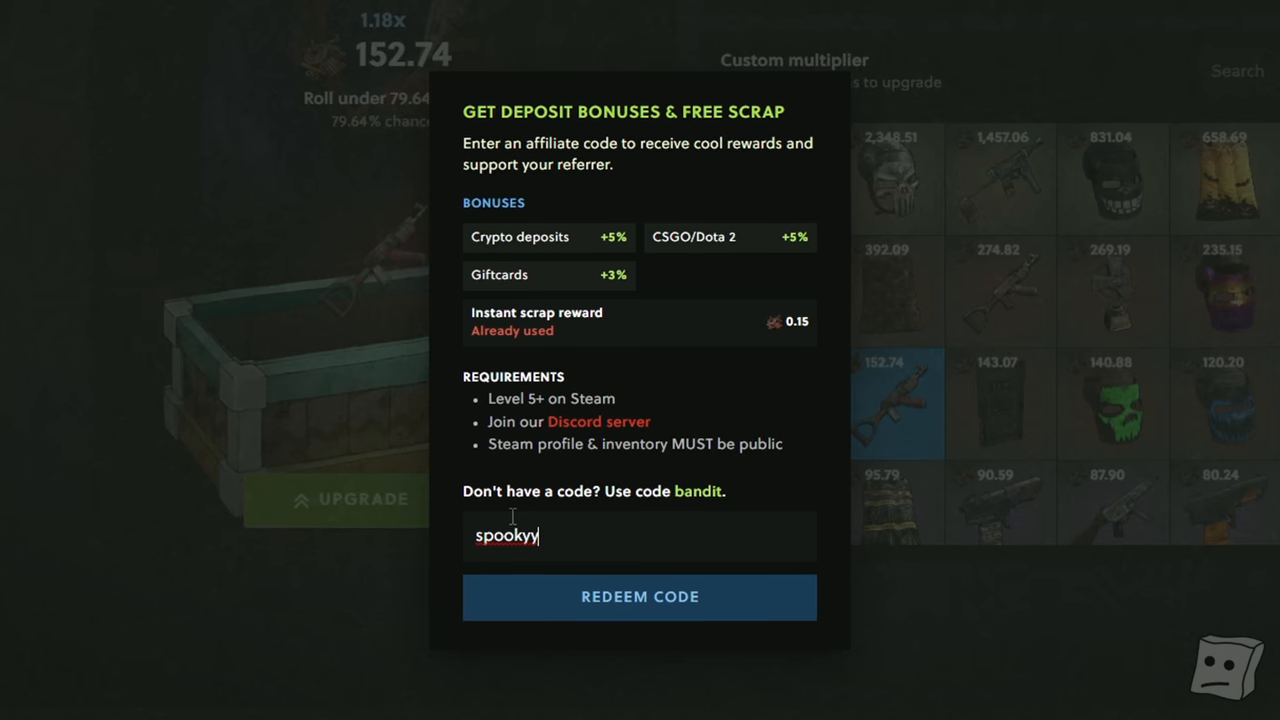
type("t")
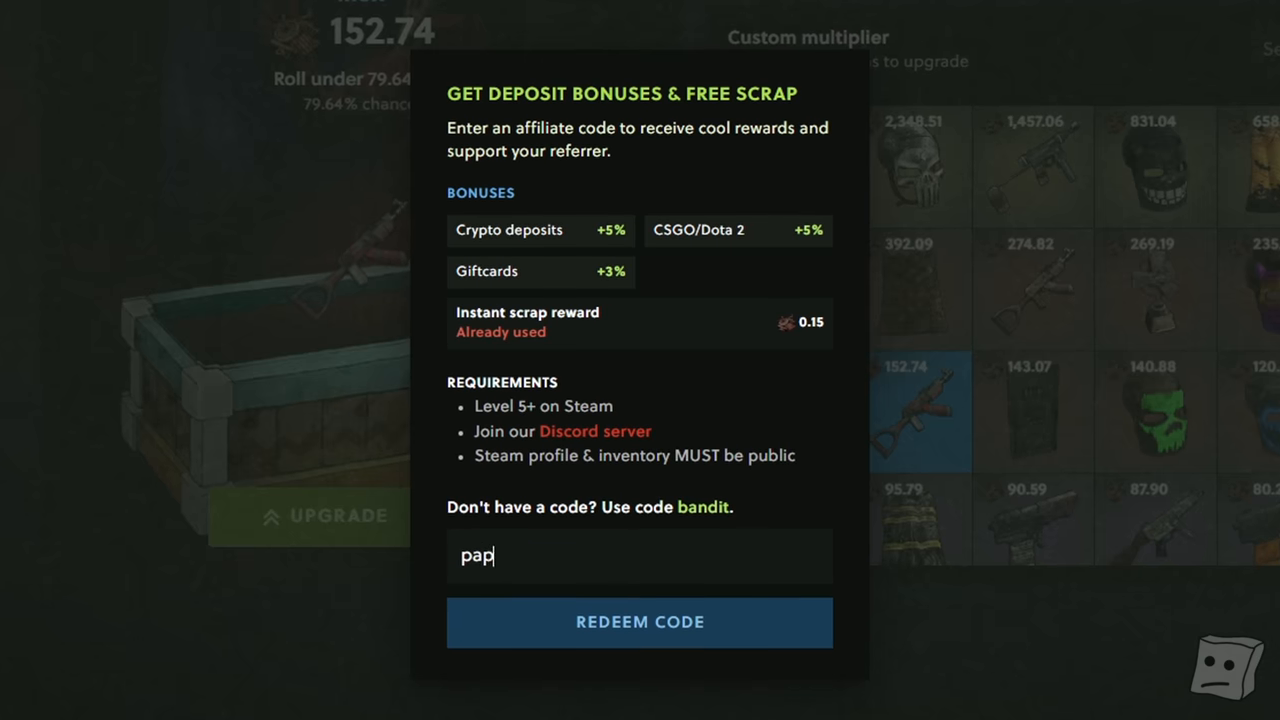
type("jack")
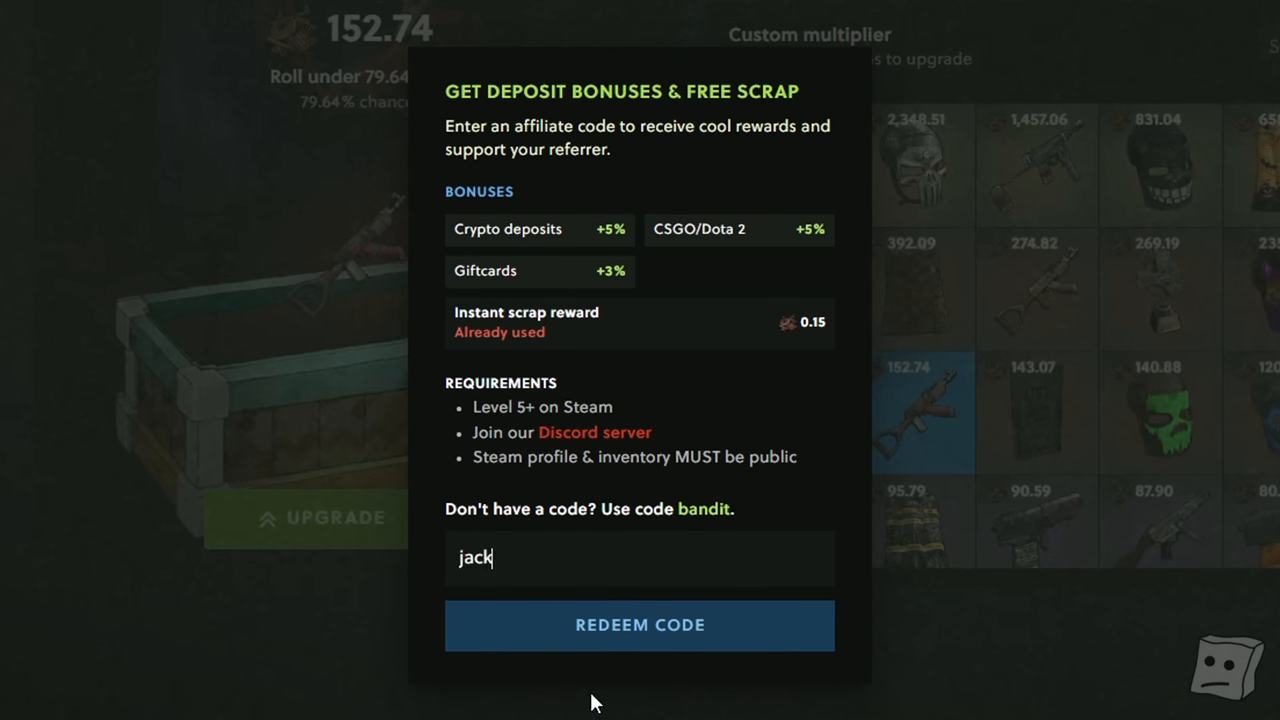